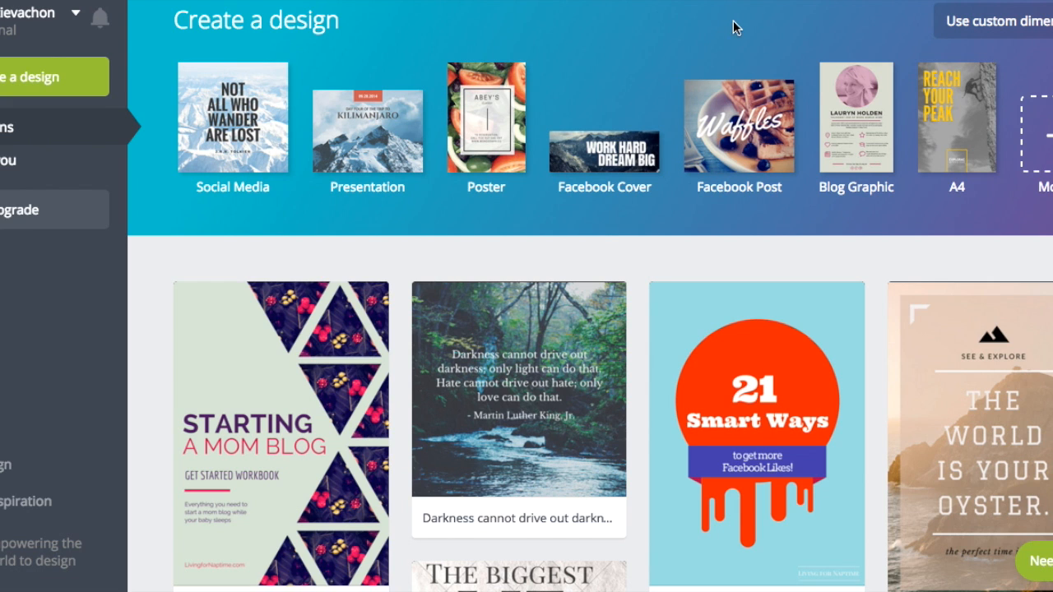
{"action": "mouse_move", "coordinate": [852, 136]}
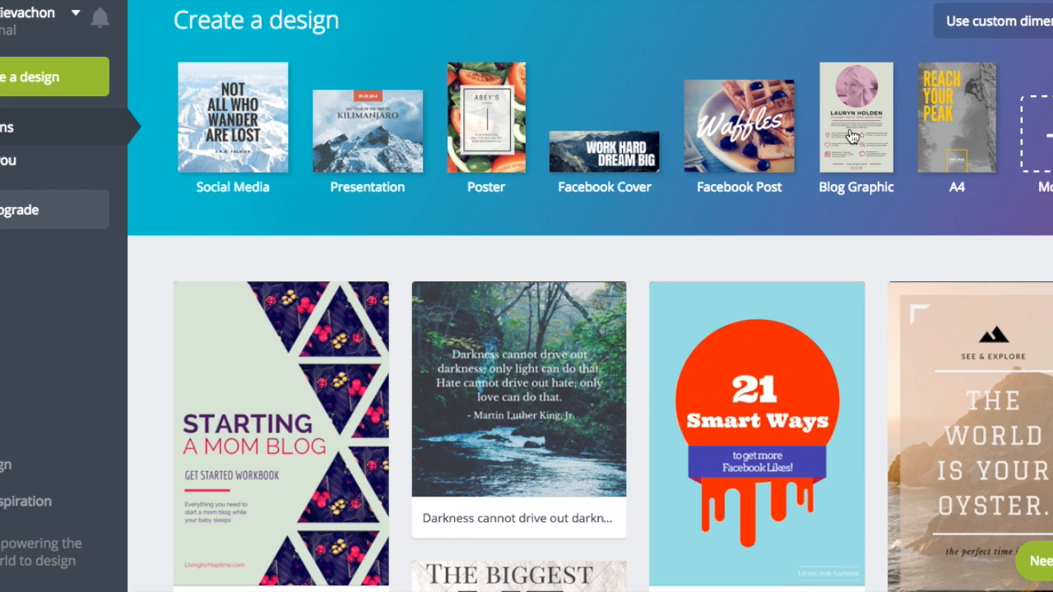
- Start a new Blog Graphic design and browse the templates for a pink profile layout
{"action": "left_click", "coordinate": [856, 118]}
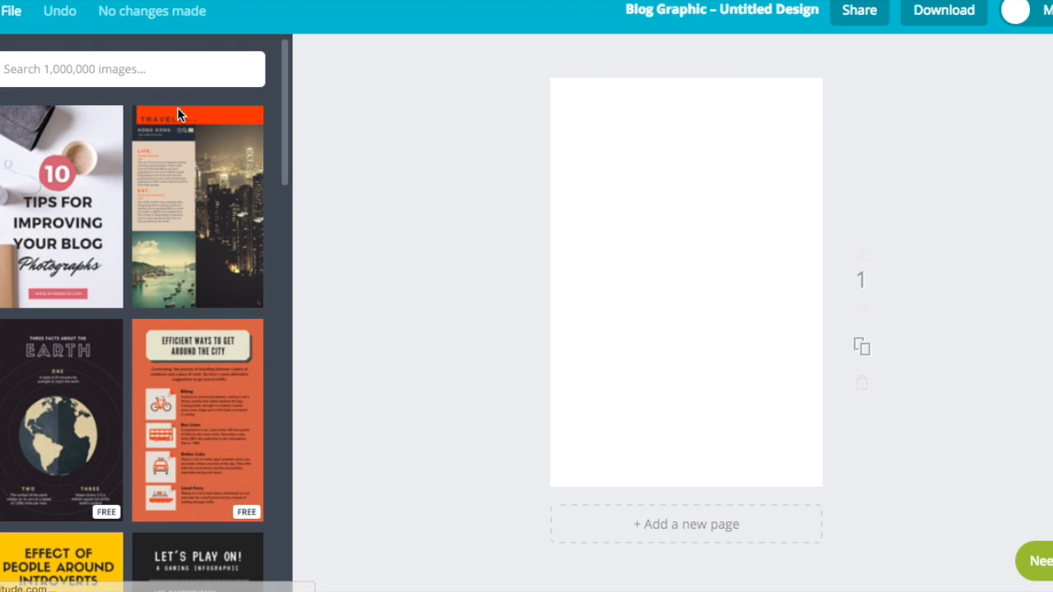
{"action": "scroll", "scroll_direction": "down", "scroll_amount": 3}
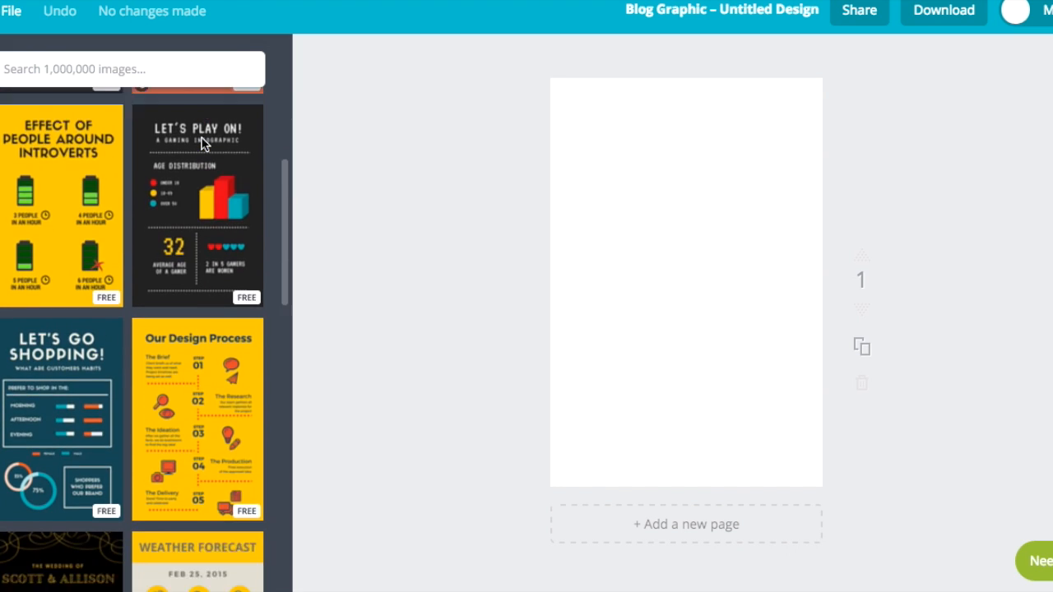
{"action": "scroll", "scroll_direction": "down", "scroll_amount": 3}
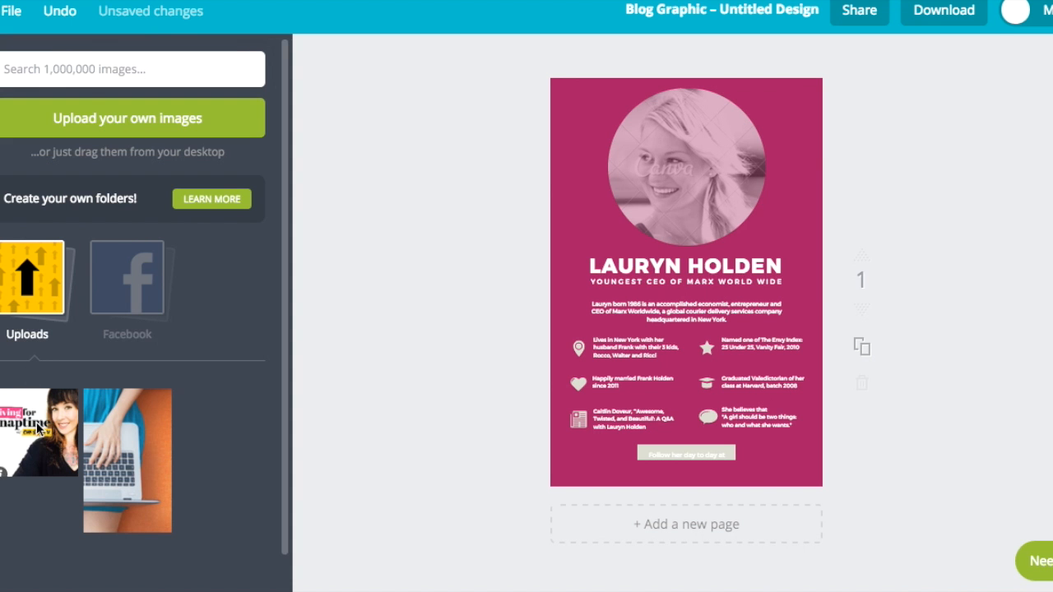
- Place the uploaded 'living for naptime' portrait into the template's circular photo frame
{"action": "left_click_drag", "start_coordinate": [40, 431], "coordinate": [686, 165]}
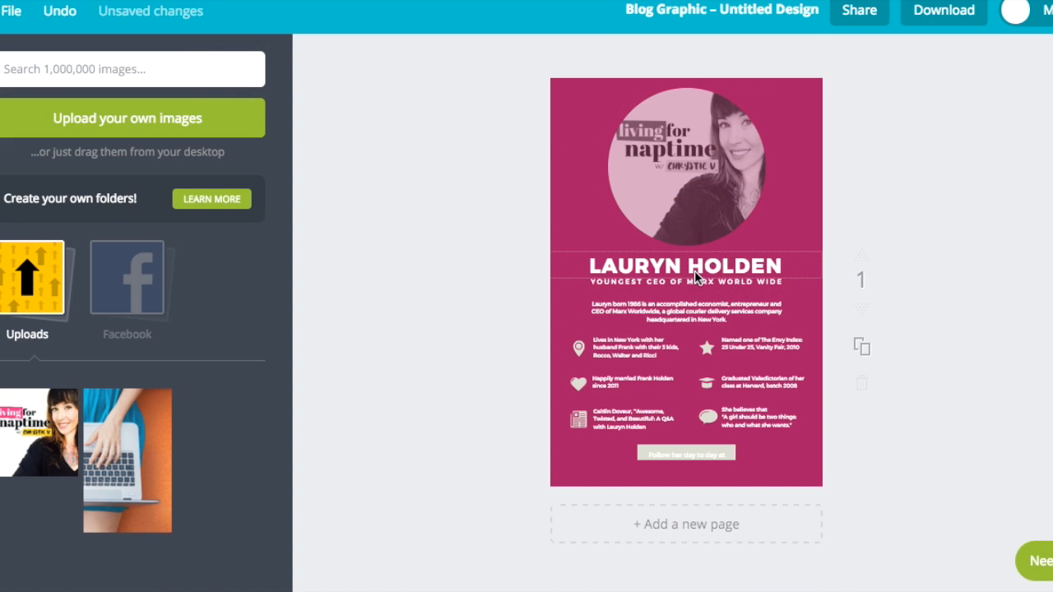
{"action": "left_click", "coordinate": [681, 267]}
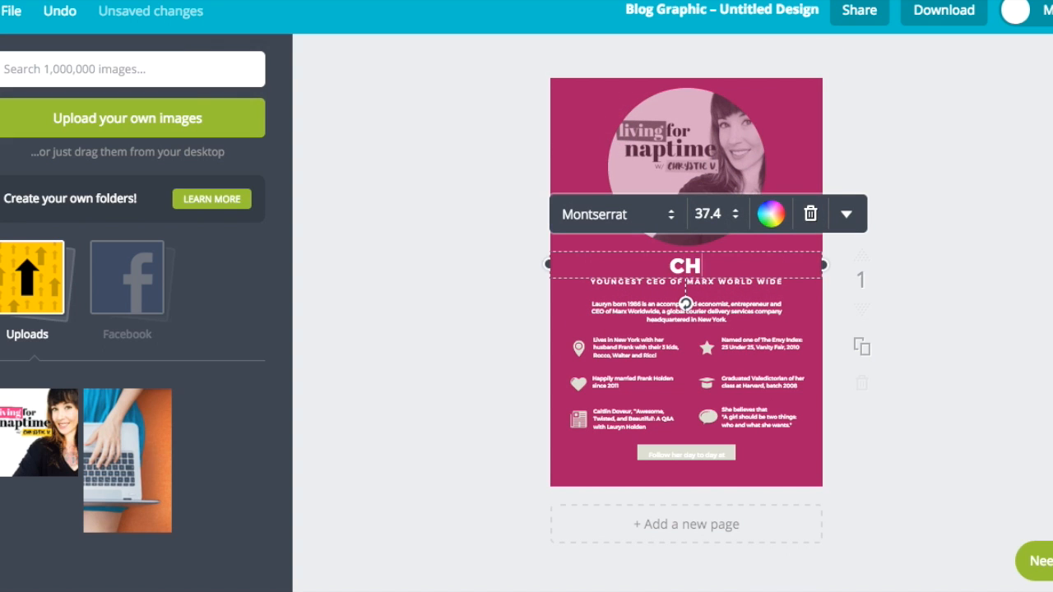
{"action": "type", "text": "CHRYSTIE V."}
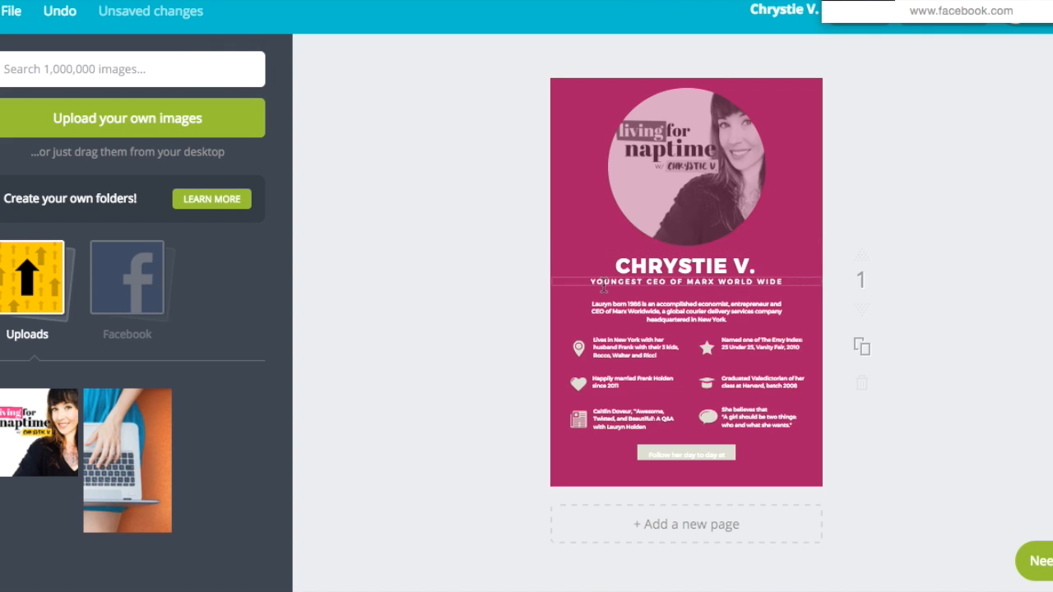
{"action": "left_click", "coordinate": [685, 279]}
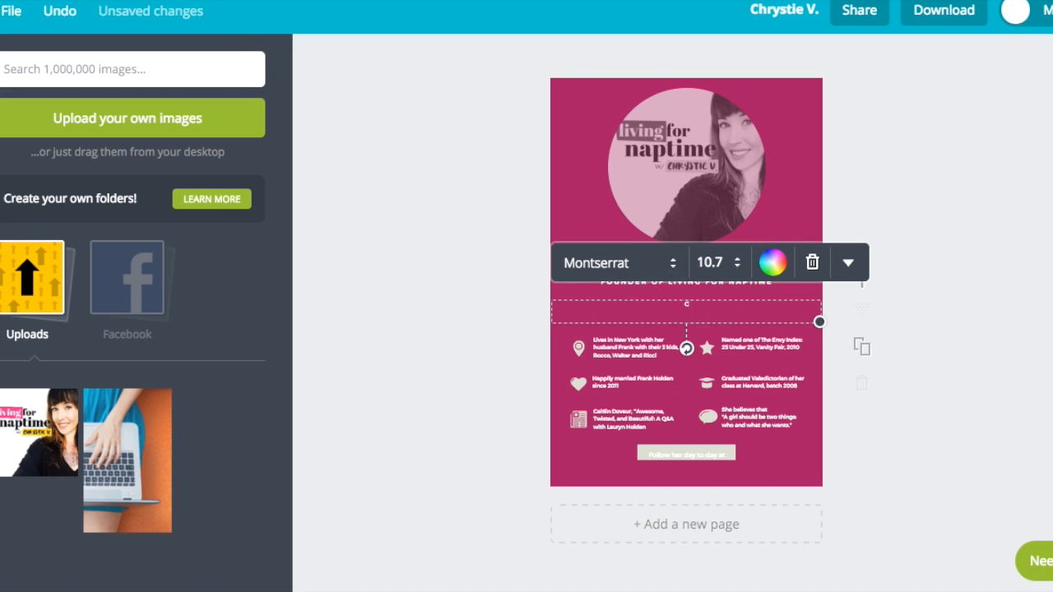
{"action": "type", "text": "Chrystie is a blogging entrepreneur who has sold 4 blogs in the last 10 years. Now she teaches"}
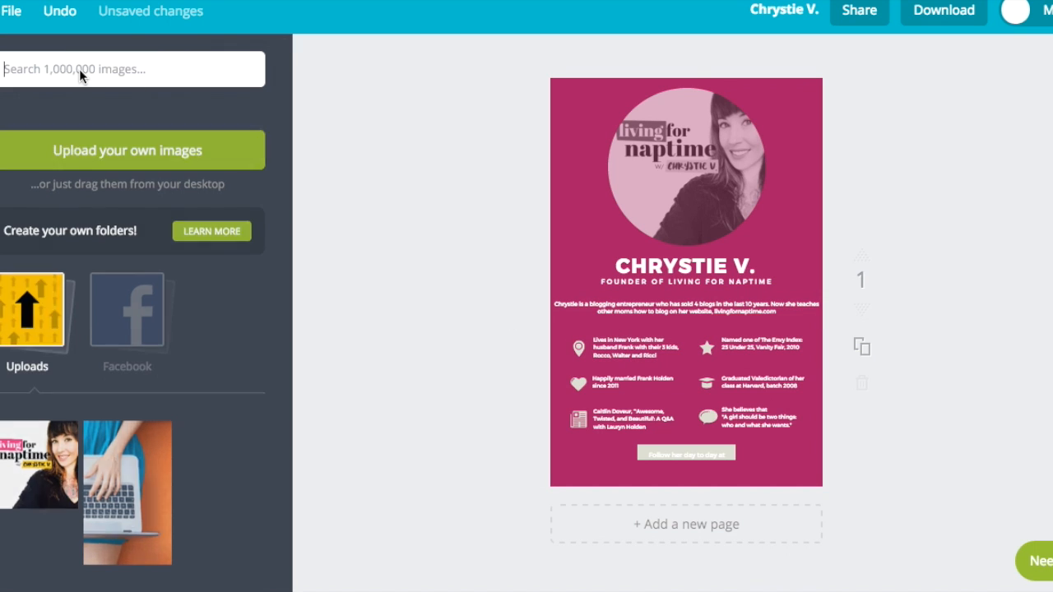
- Add a Facebook icon to the first fact, retype it as 850 Followers and colour the text black
{"action": "type", "text": "facebook"}
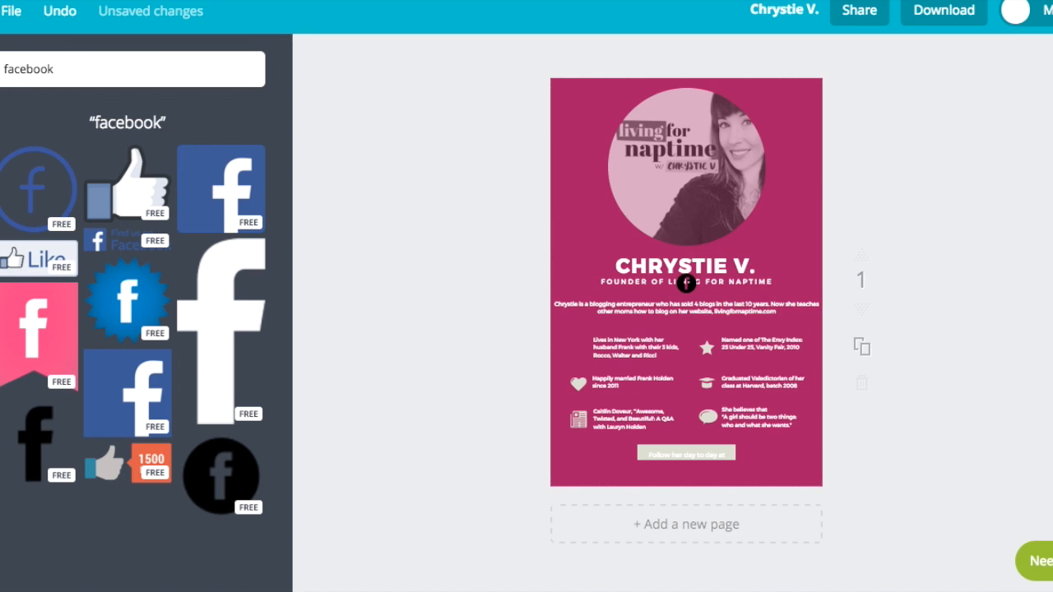
{"action": "left_click_drag", "start_coordinate": [685, 283], "coordinate": [595, 353]}
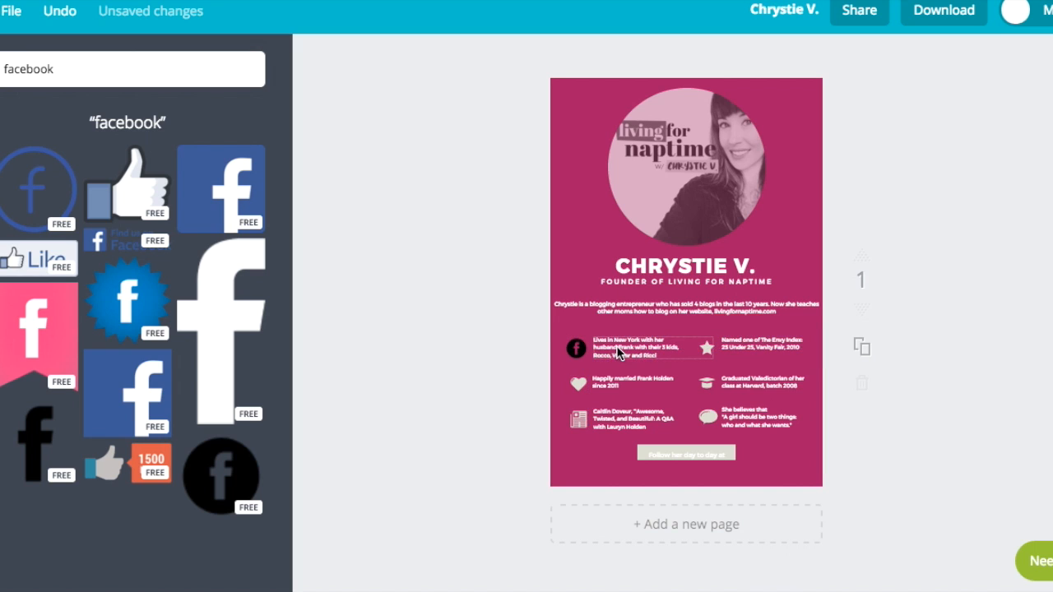
{"action": "left_click", "coordinate": [642, 349]}
{"action": "type", "text": "850 Followers"}
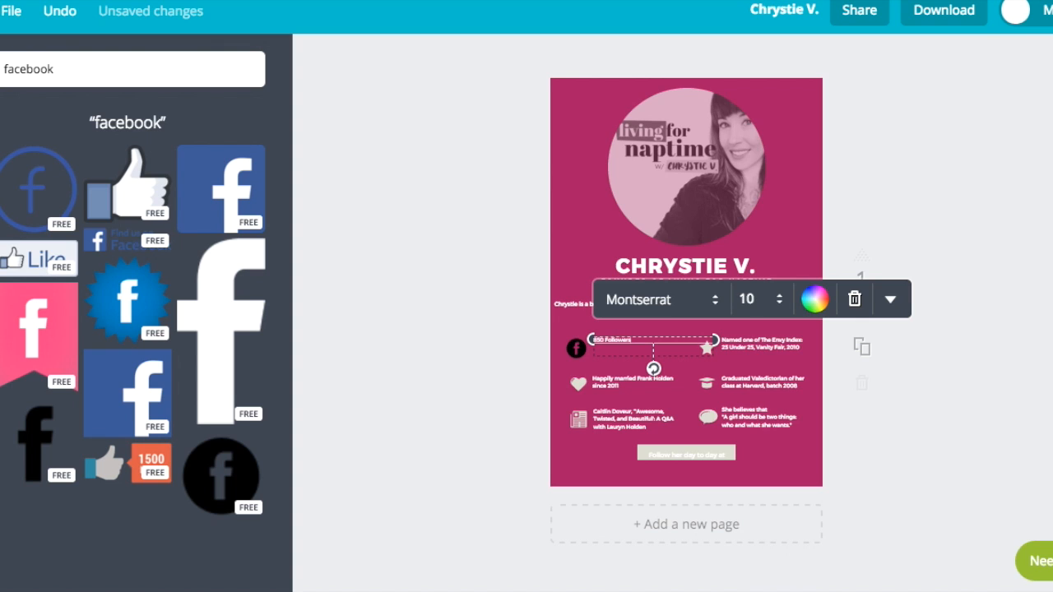
{"action": "mouse_move", "coordinate": [640, 349]}
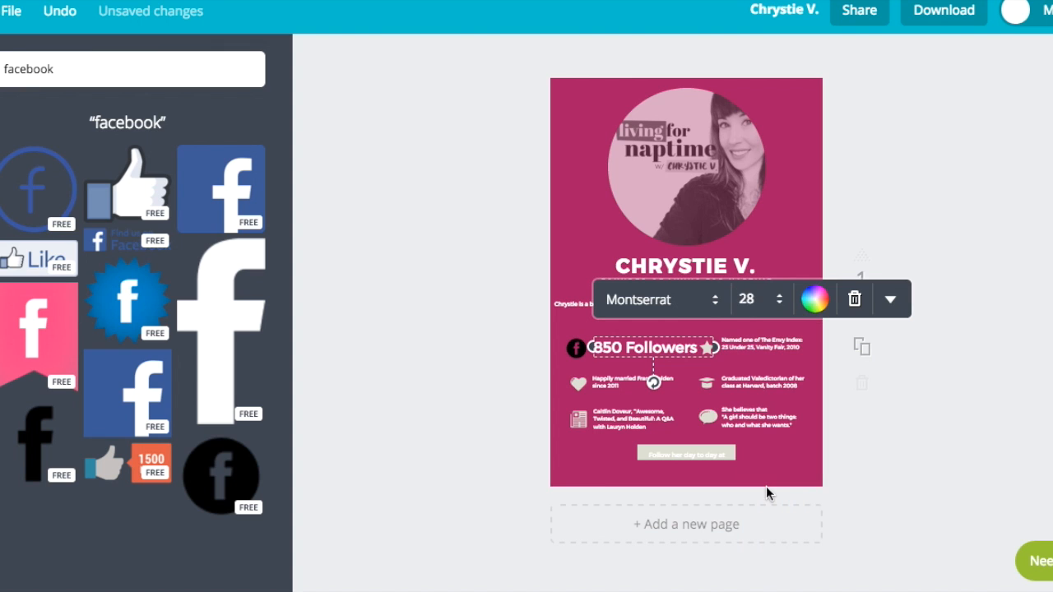
{"action": "left_click", "coordinate": [814, 299]}
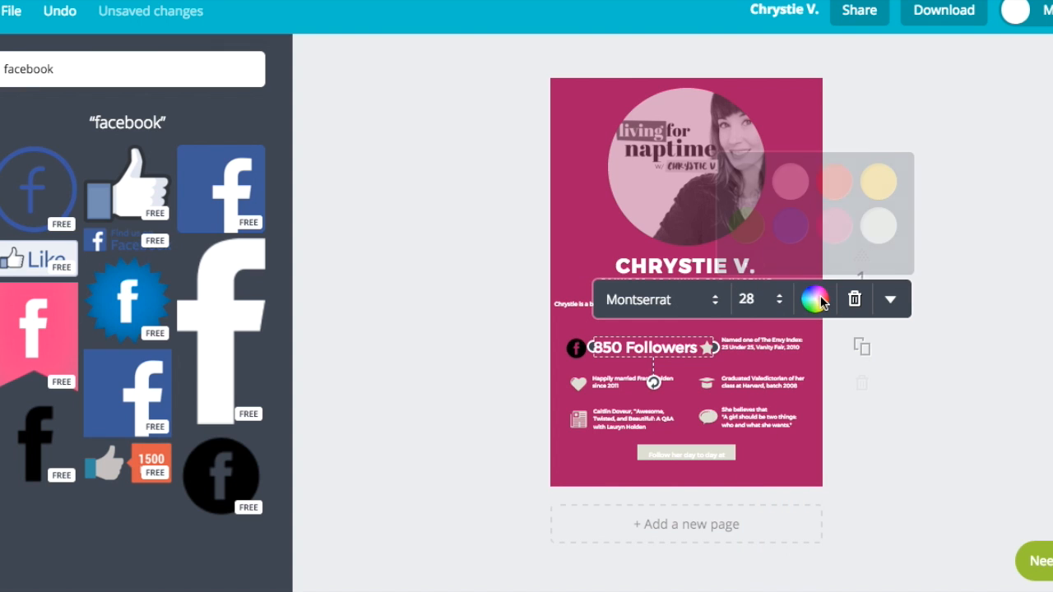
{"action": "left_click", "coordinate": [812, 299]}
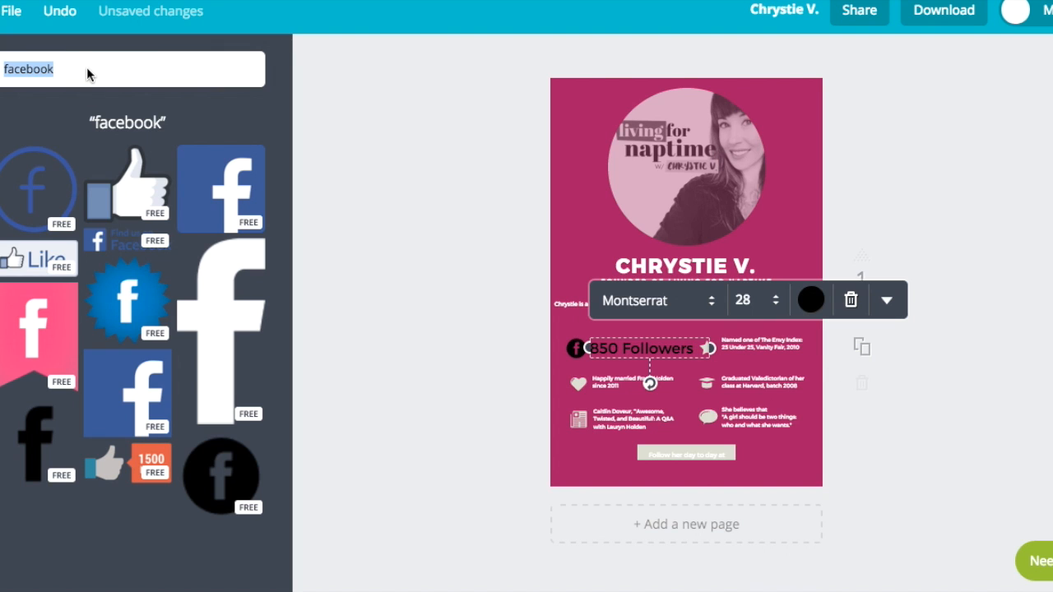
{"action": "type", "text": "instagram"}
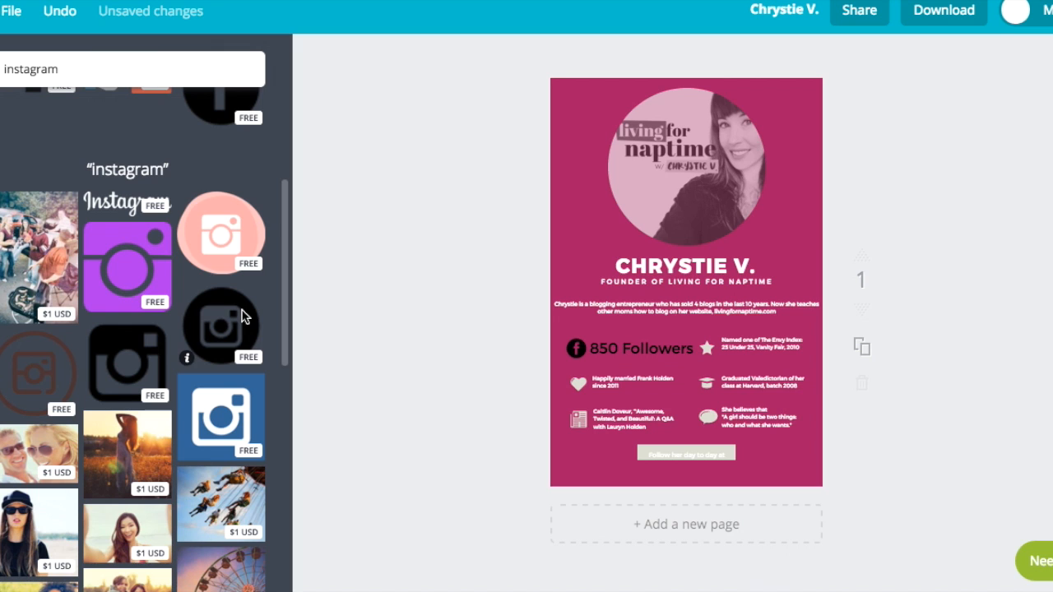
- Add a black Instagram icon and a copied follower text beside it reading 3K Followers
{"action": "left_click", "coordinate": [703, 346]}
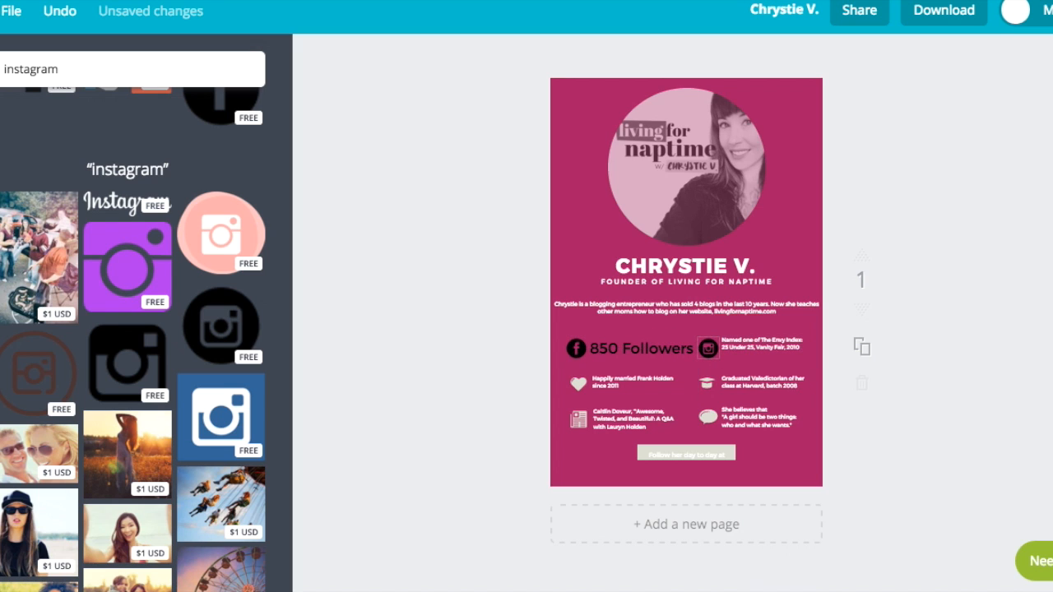
{"action": "left_click", "coordinate": [743, 349]}
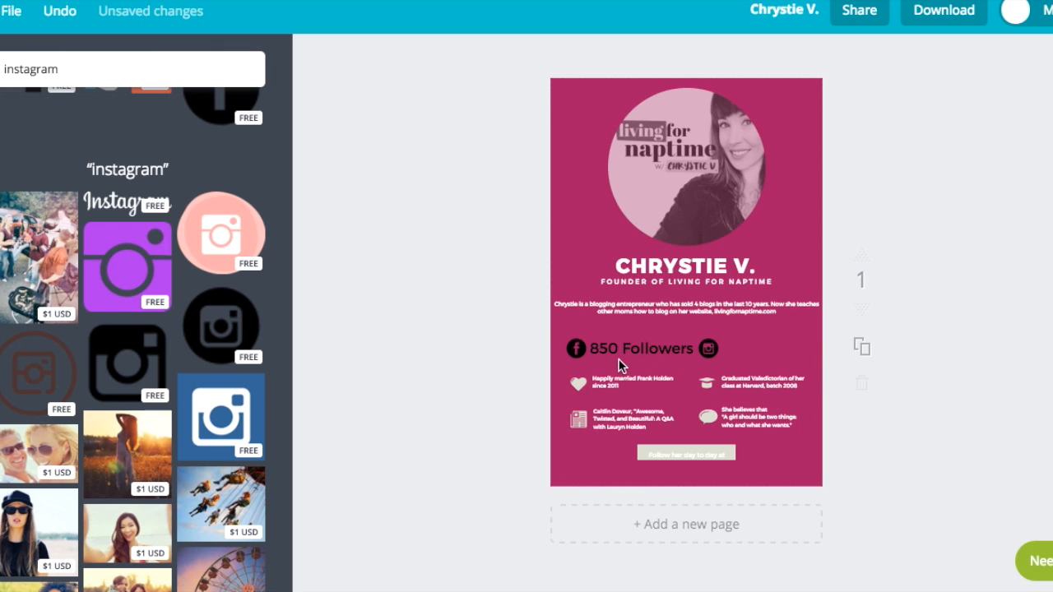
{"action": "left_click", "coordinate": [640, 348]}
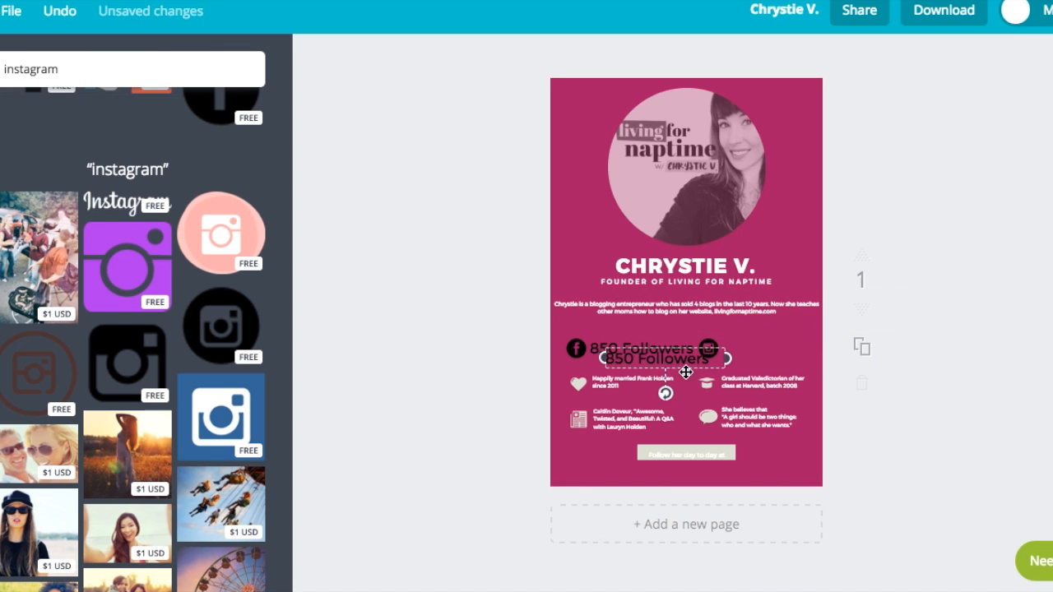
{"action": "left_click_drag", "start_coordinate": [657, 358], "coordinate": [760, 349]}
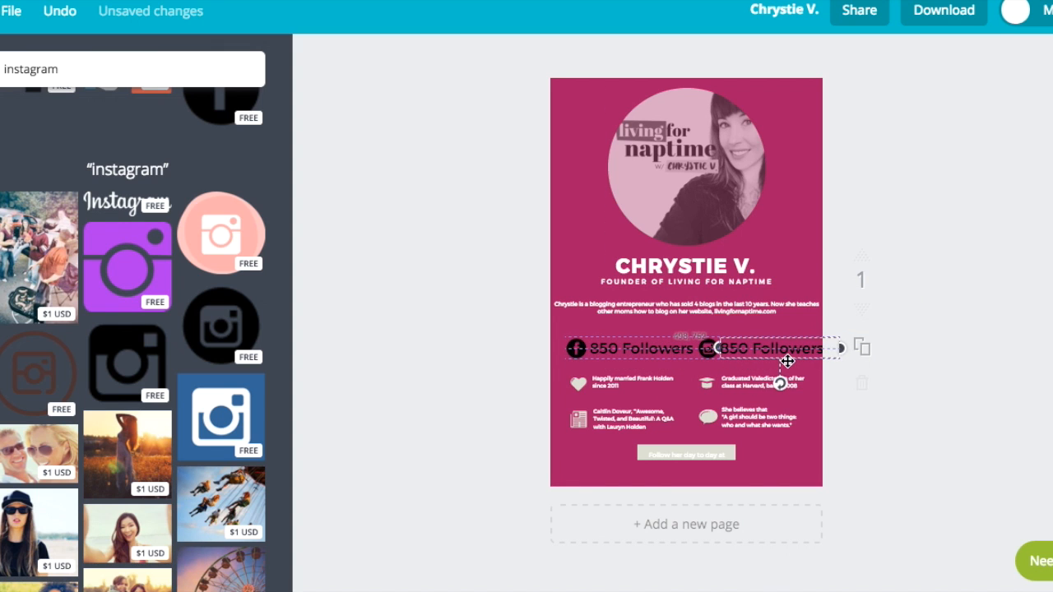
{"action": "left_click", "coordinate": [772, 348]}
{"action": "type", "text": "3K"}
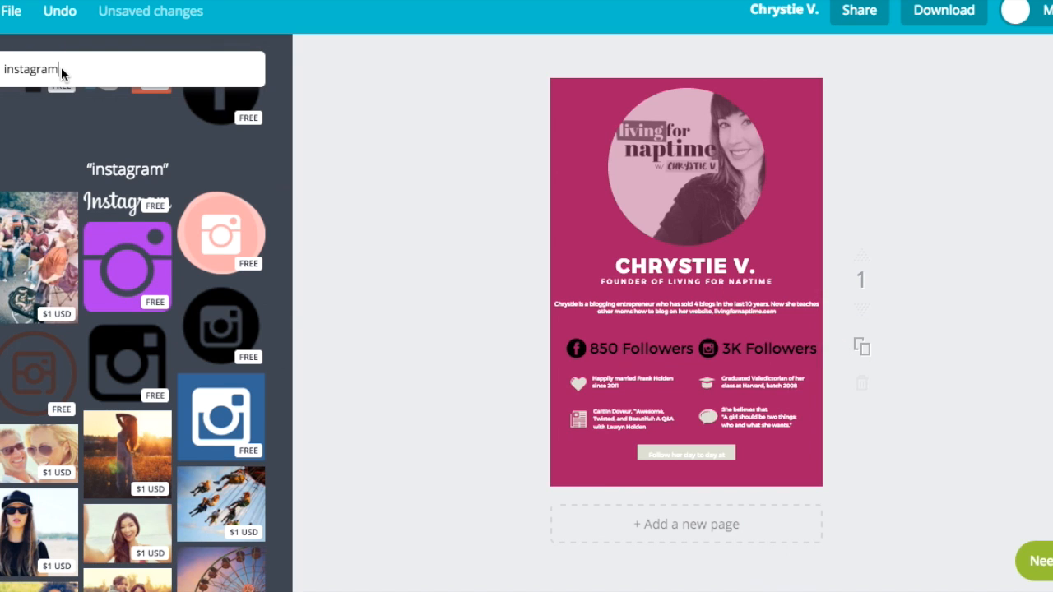
- Find a group-of-people icon, place it on the second fact and colour it black
{"action": "type", "text": "people"}
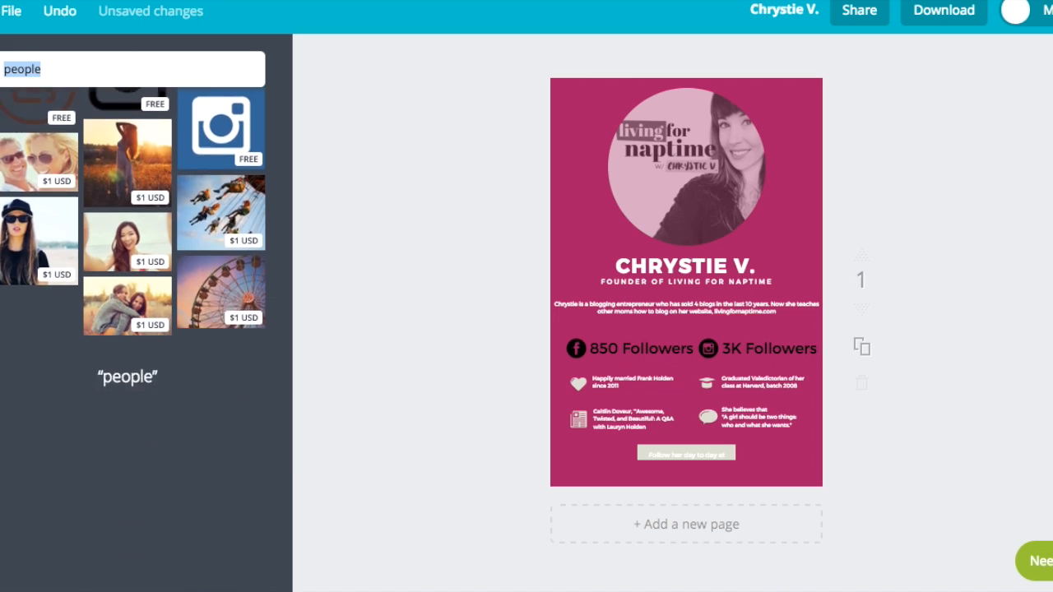
{"action": "scroll", "scroll_direction": "down", "scroll_amount": 3}
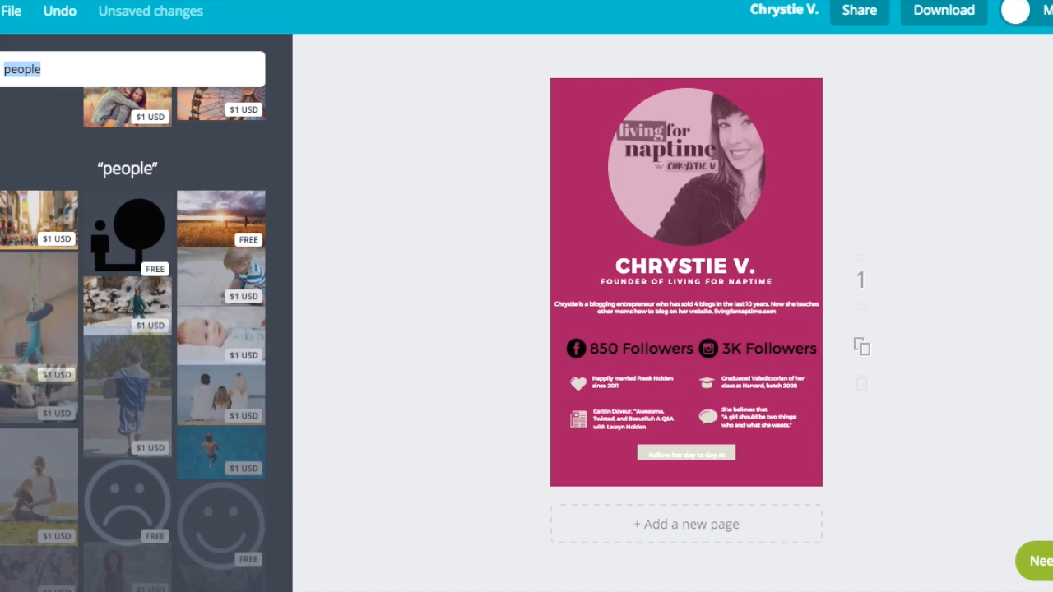
{"action": "scroll", "scroll_direction": "down", "scroll_amount": 3}
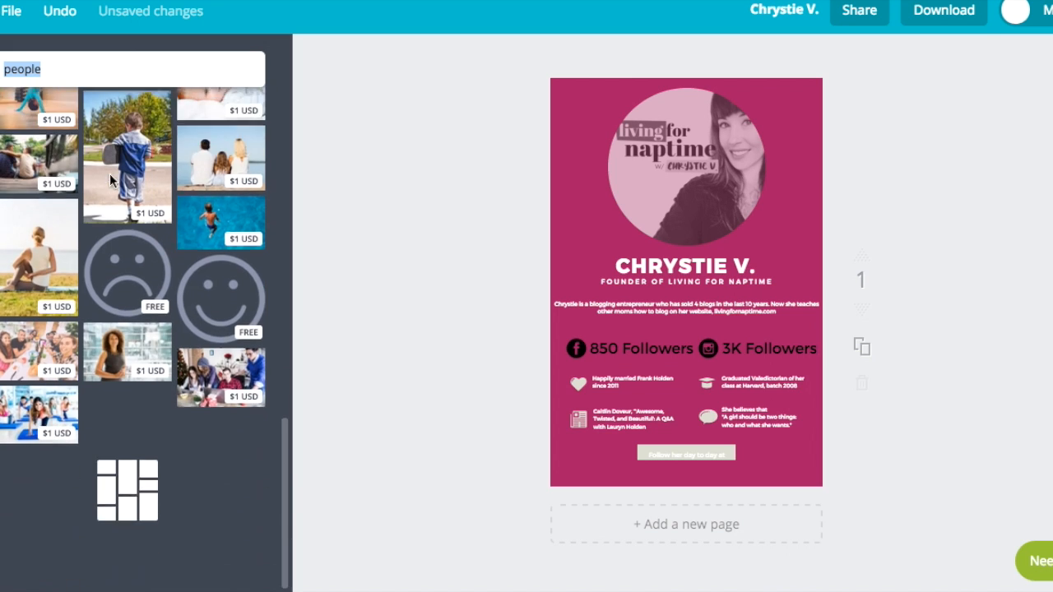
{"action": "scroll", "scroll_direction": "down", "scroll_amount": 3}
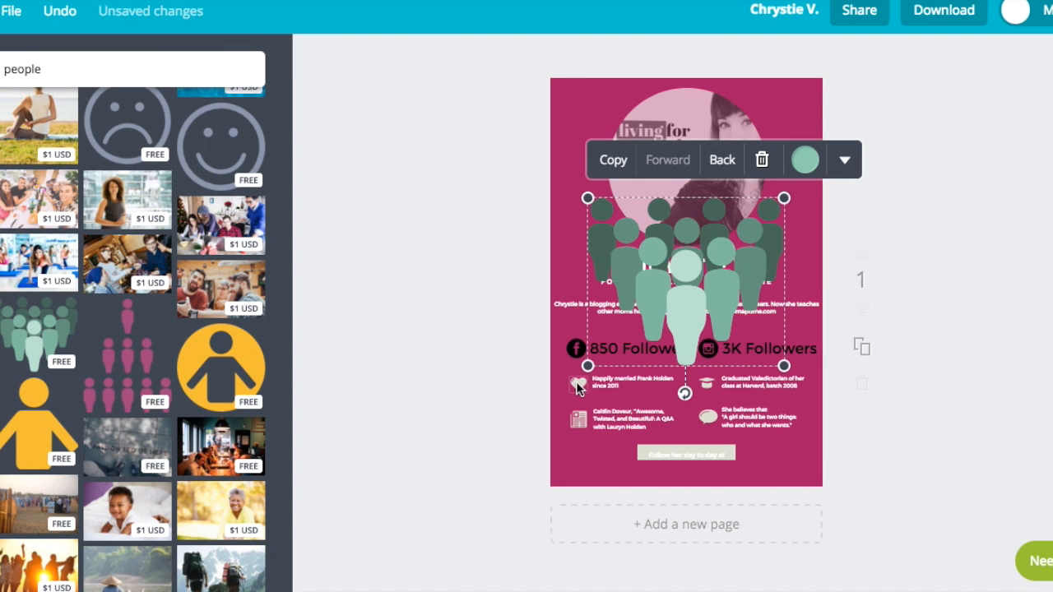
{"action": "mouse_move", "coordinate": [748, 340]}
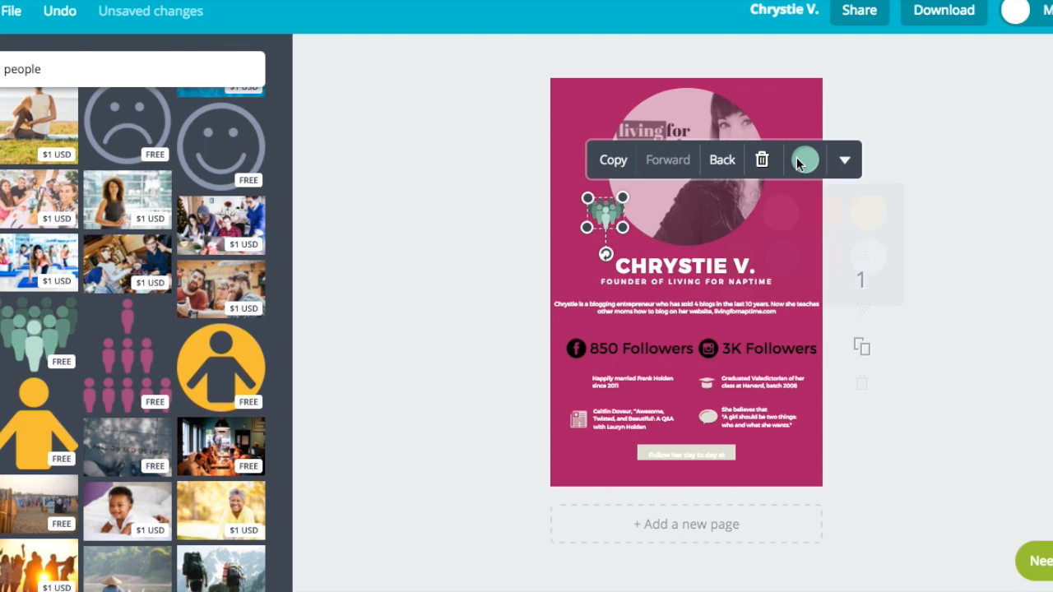
{"action": "left_click", "coordinate": [805, 158]}
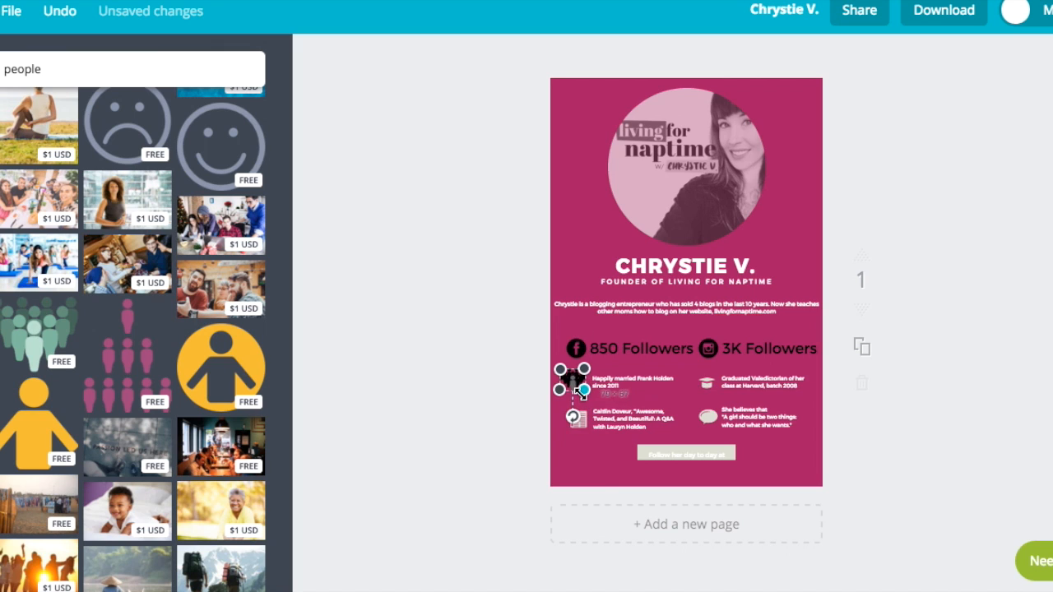
{"action": "left_click", "coordinate": [576, 388]}
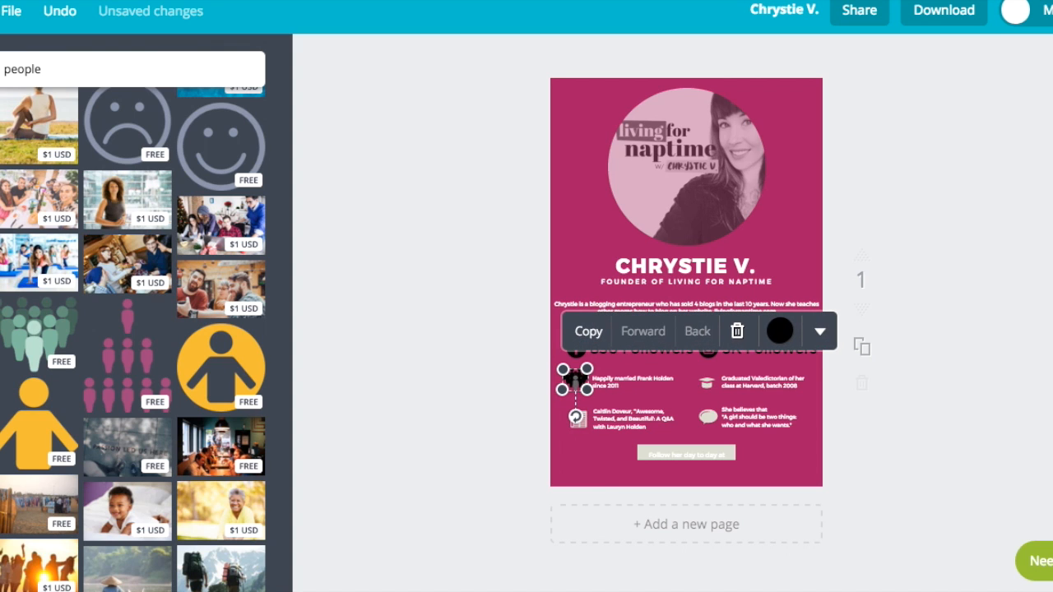
- Rewrite the audience fact text beside the people icon and enlarge it to size 12
{"action": "left_click", "coordinate": [628, 378]}
{"action": "type", "text": "Readership includes a highly engaged audience of new & pregnant mothers."}
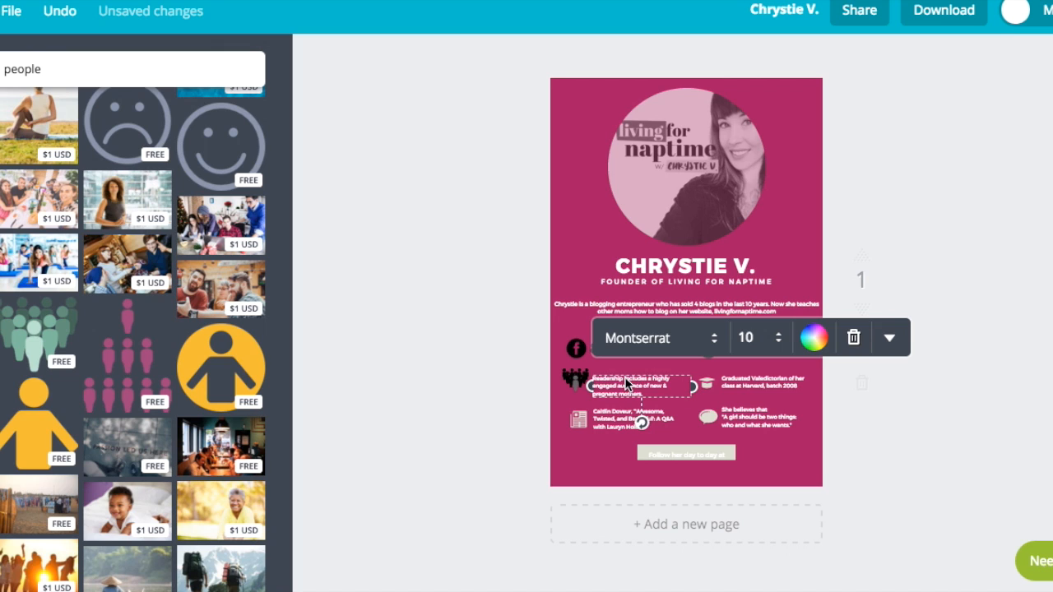
{"action": "left_click", "coordinate": [812, 337]}
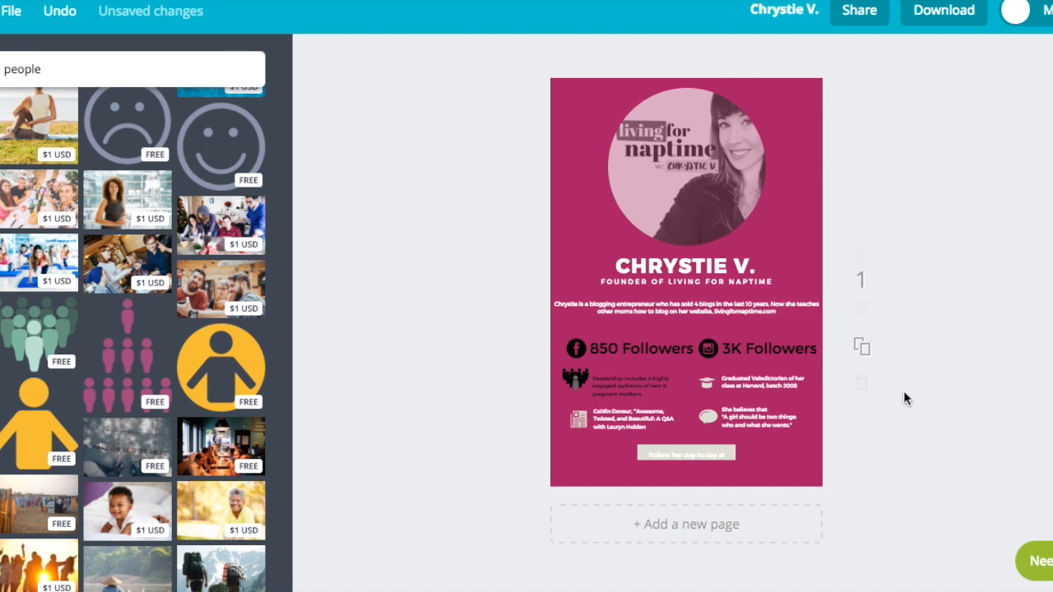
{"action": "left_click", "coordinate": [638, 387]}
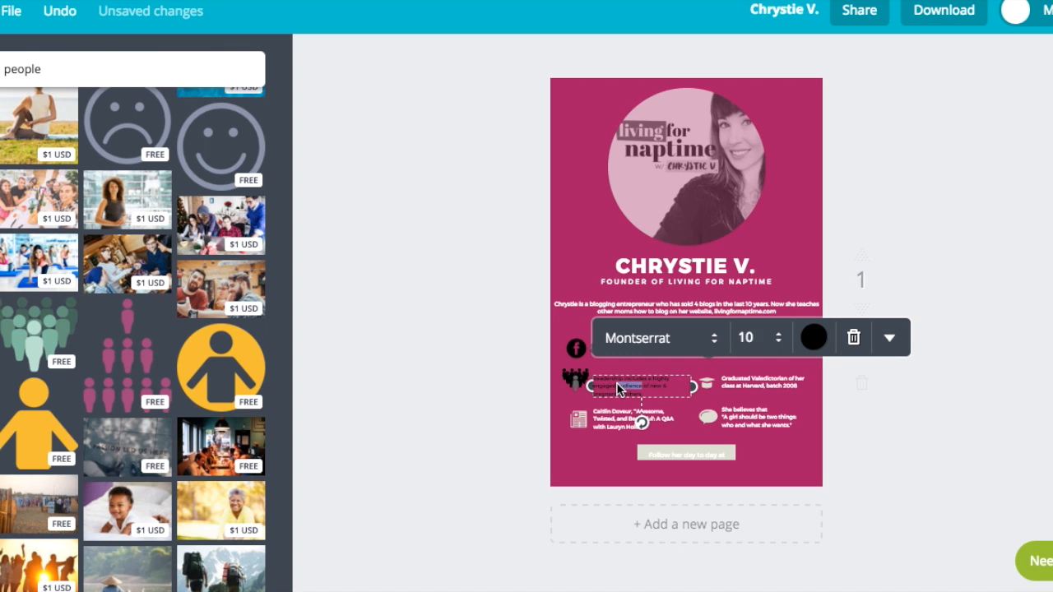
{"action": "left_click", "coordinate": [750, 337]}
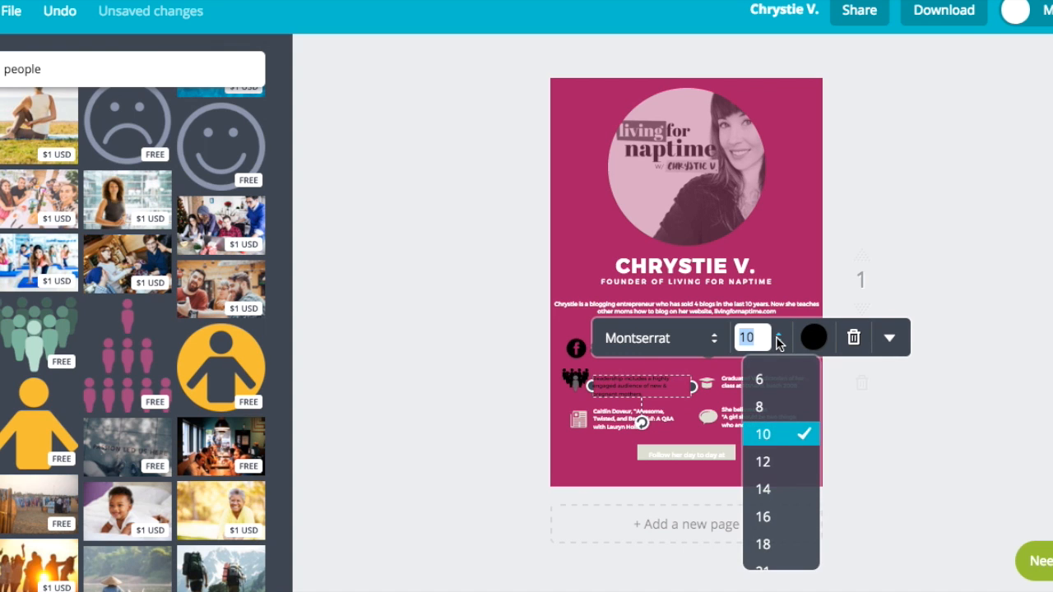
{"action": "left_click", "coordinate": [763, 460]}
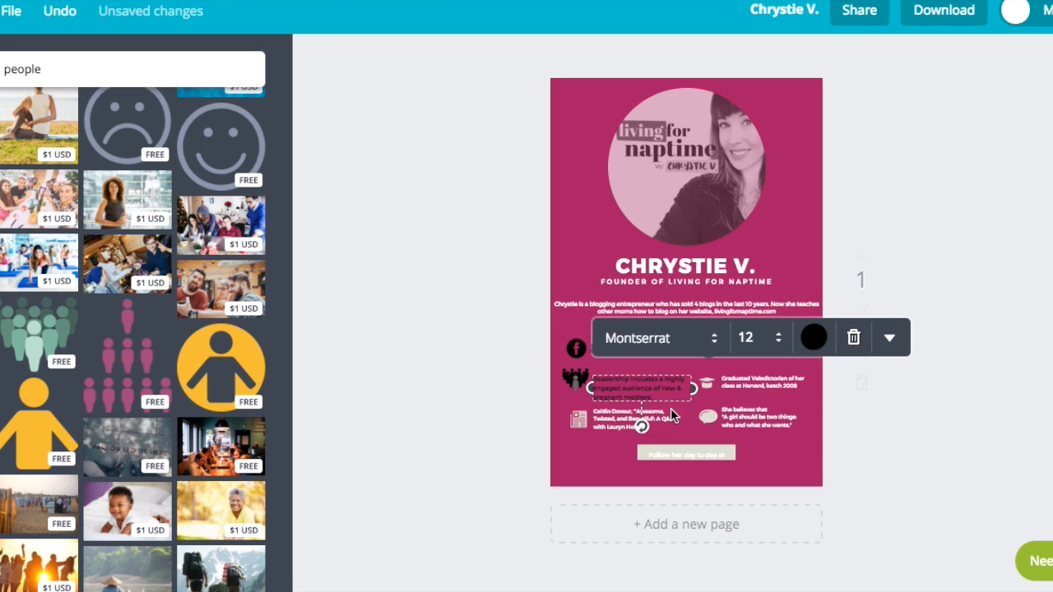
{"action": "mouse_move", "coordinate": [607, 370]}
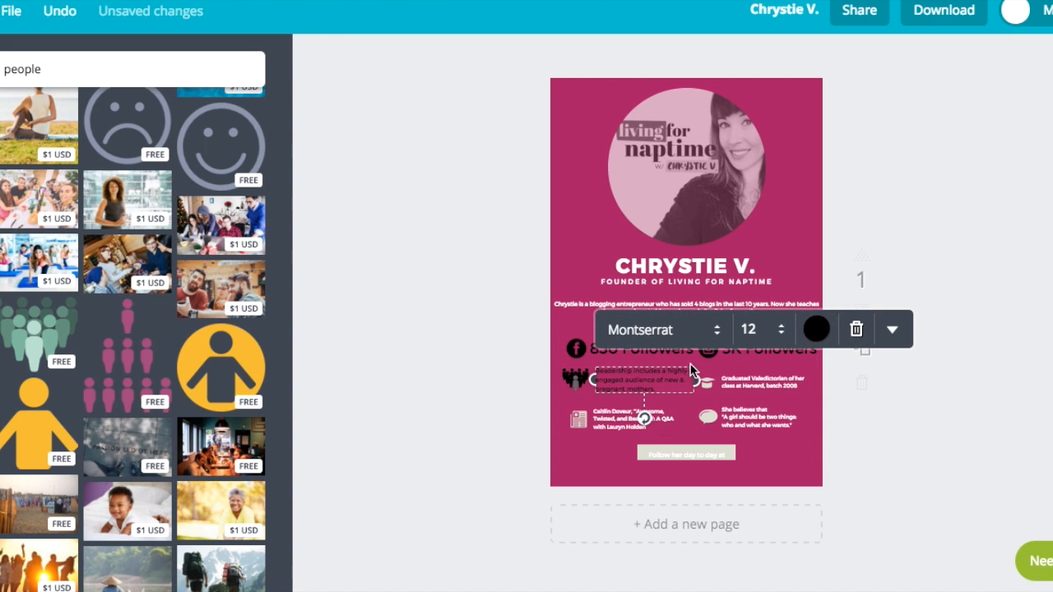
{"action": "mouse_move", "coordinate": [688, 370]}
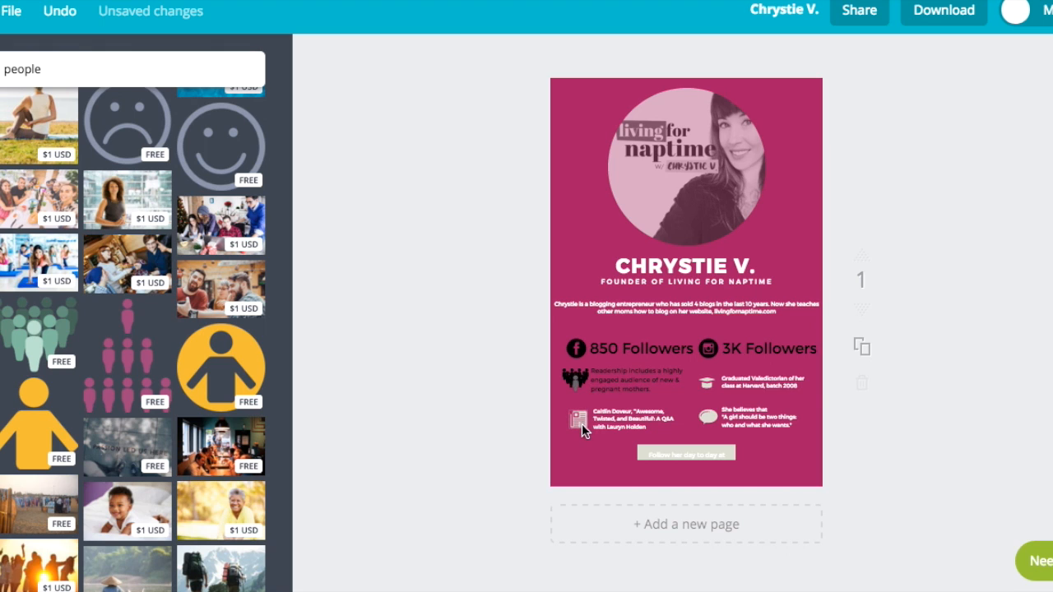
- Swap the cap icon for a magazine graphic and rewrite the blurb listing Huffington Post and BuzzFeed in black
{"action": "left_click", "coordinate": [575, 421]}
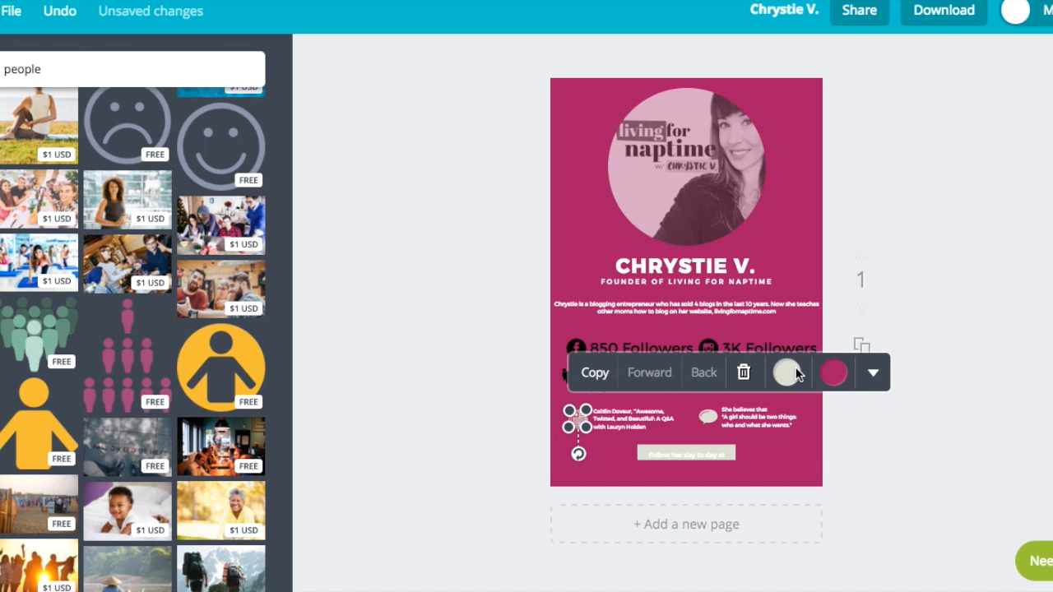
{"action": "mouse_move", "coordinate": [792, 375]}
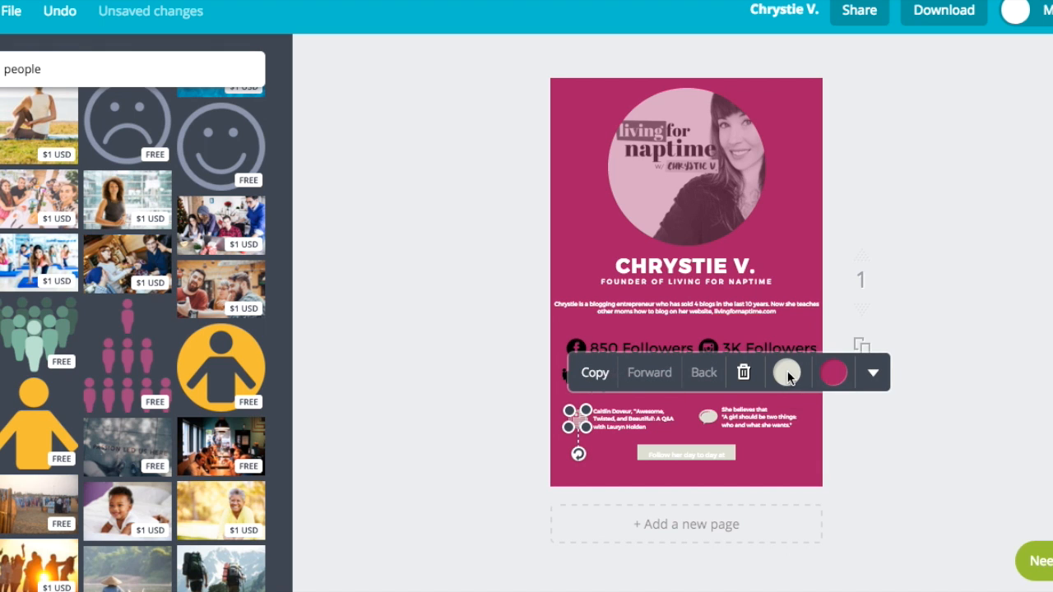
{"action": "left_click", "coordinate": [786, 371]}
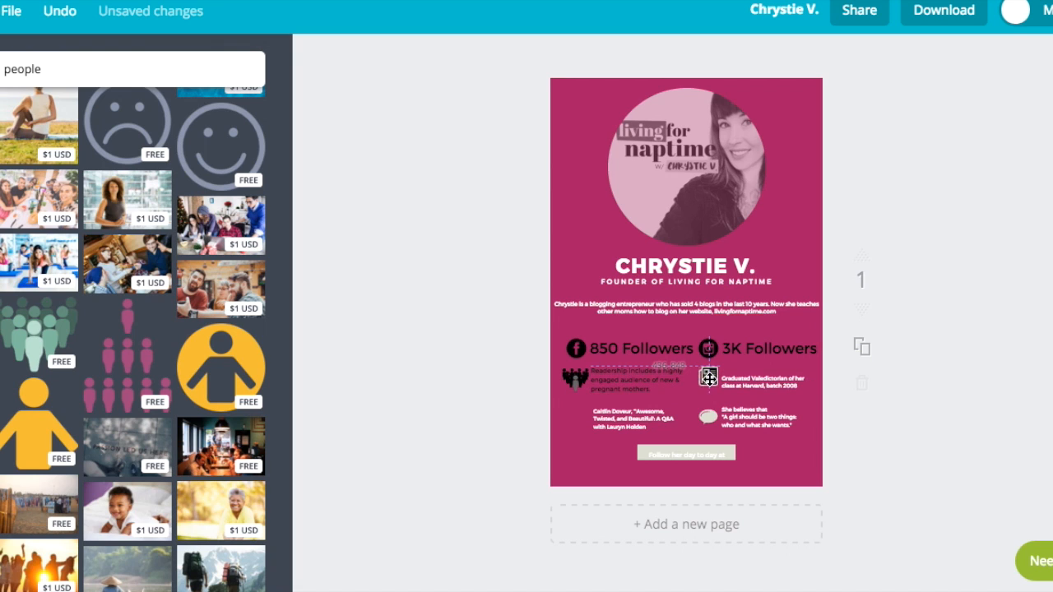
{"action": "left_click", "coordinate": [756, 348]}
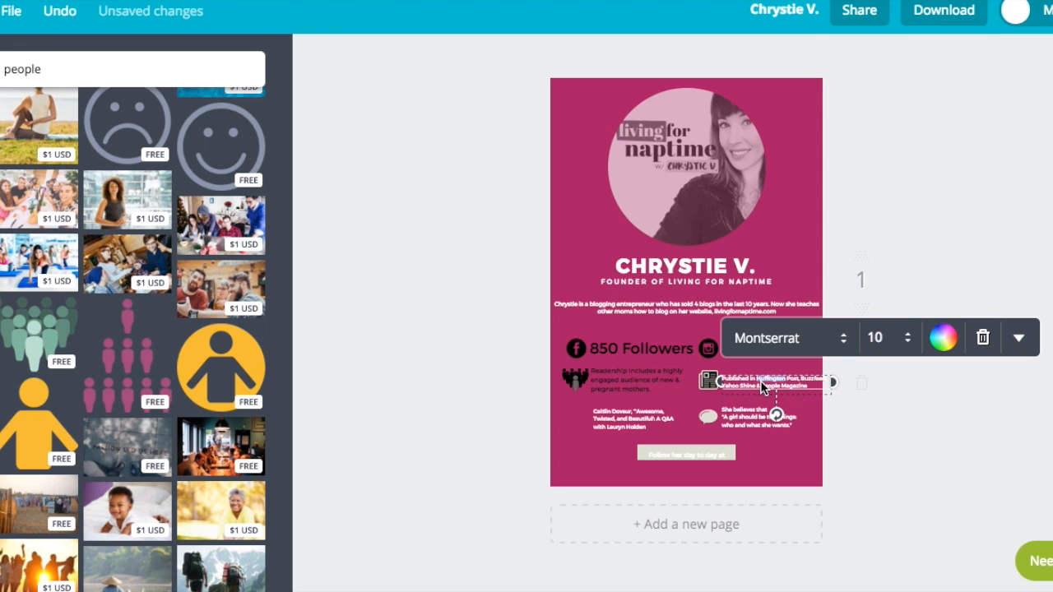
{"action": "left_click", "coordinate": [941, 337]}
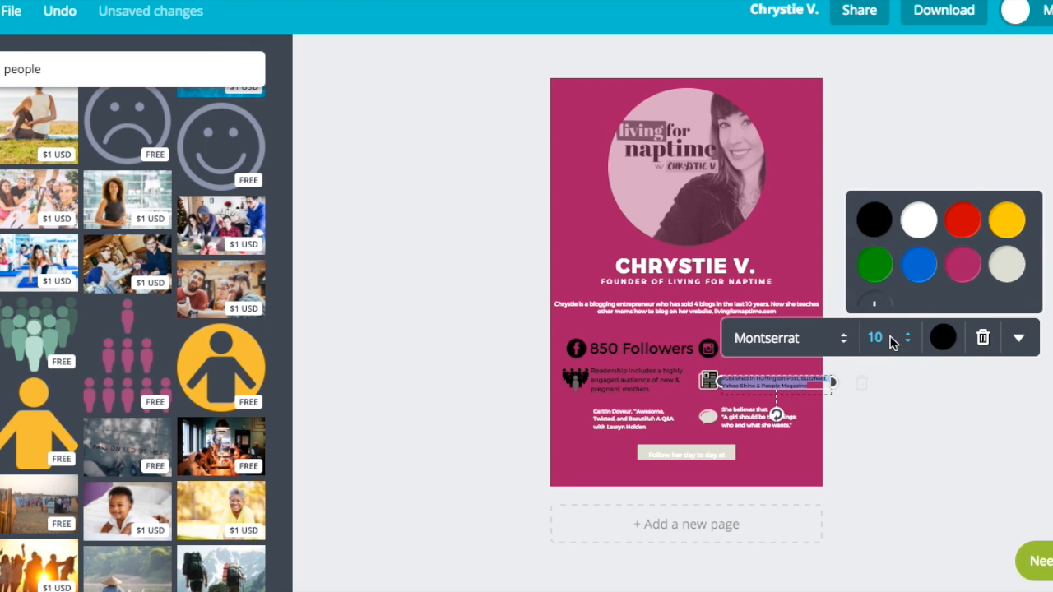
{"action": "left_click", "coordinate": [906, 333]}
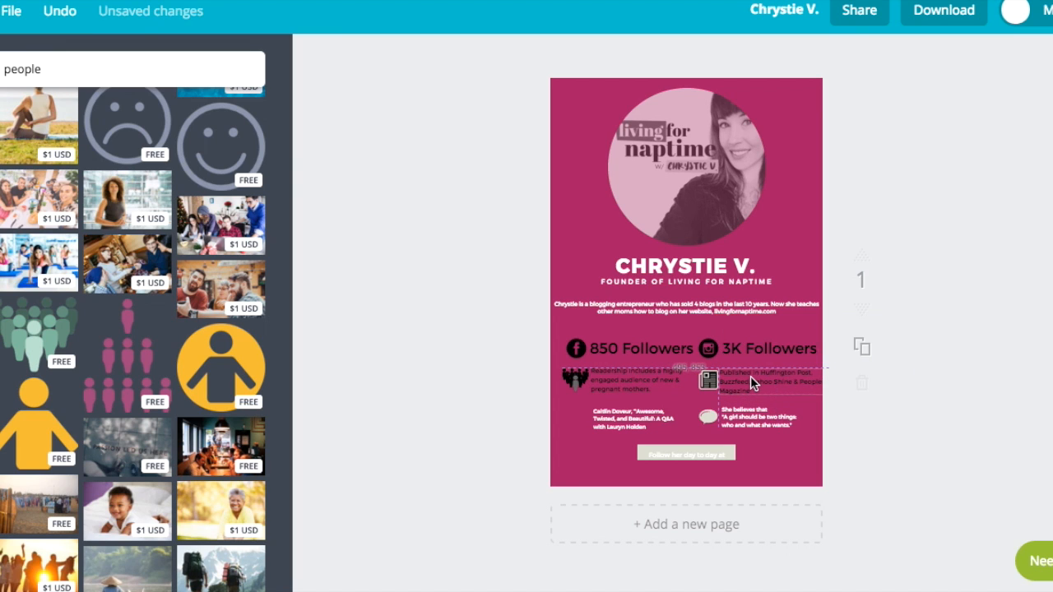
{"action": "left_click", "coordinate": [765, 381]}
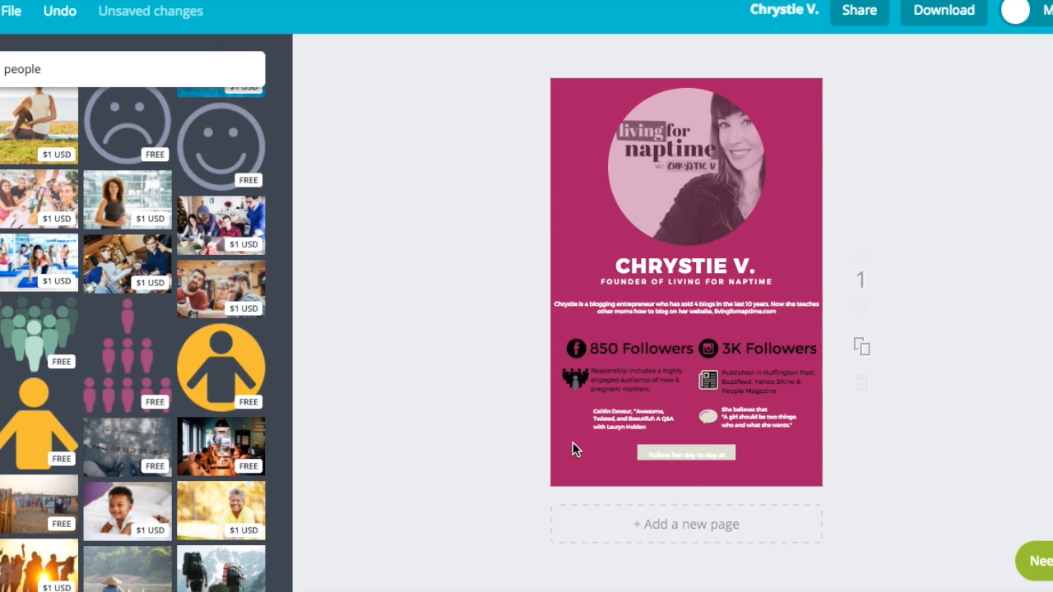
- Place a black lightbulb icon in the third entry's spot
{"action": "type", "text": "lightbulb"}
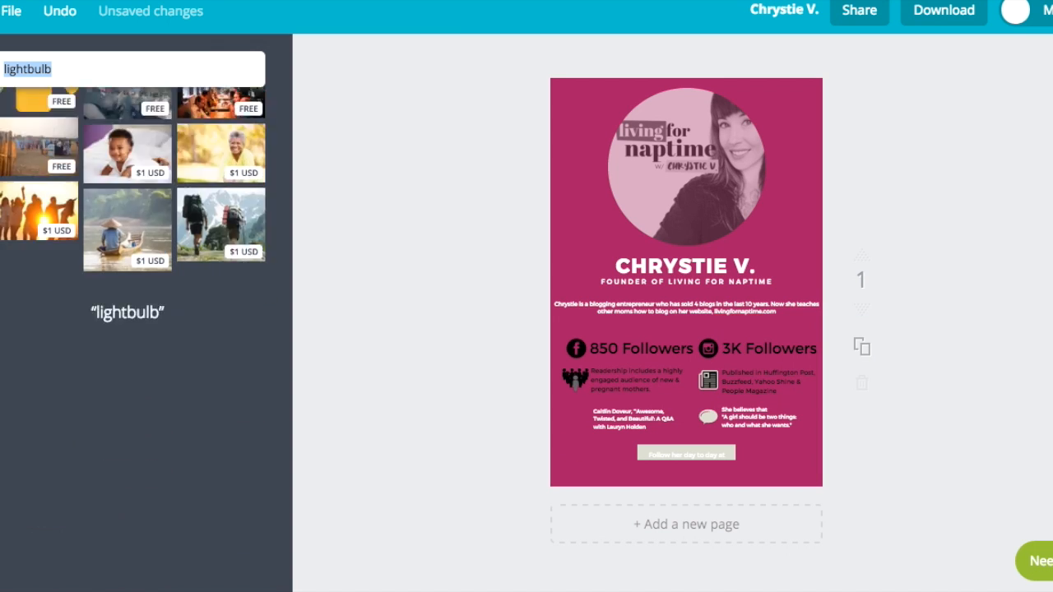
{"action": "scroll", "scroll_direction": "down", "scroll_amount": 3}
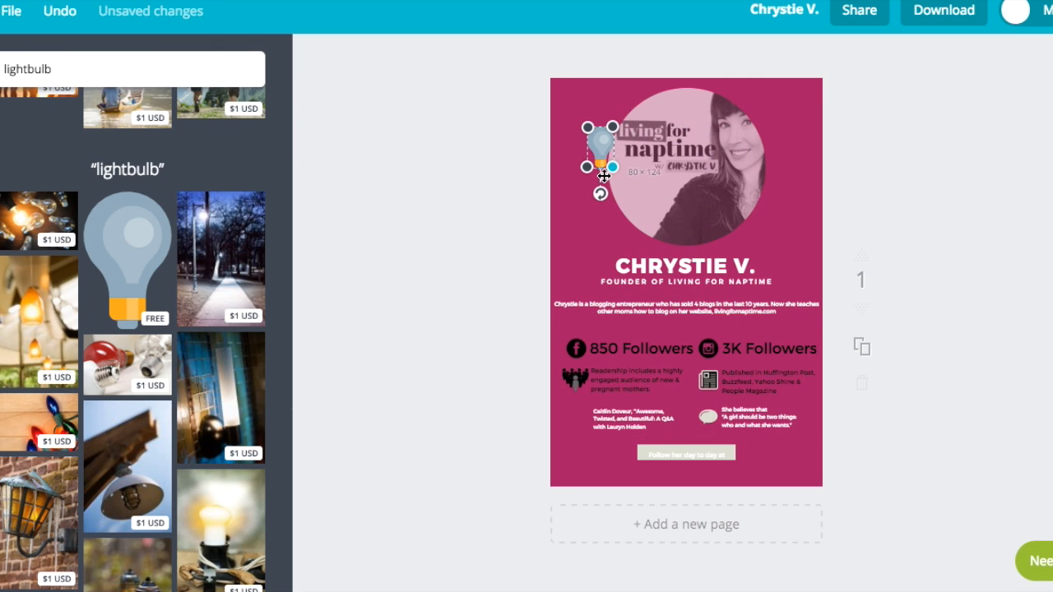
{"action": "left_click_drag", "start_coordinate": [602, 156], "coordinate": [575, 411]}
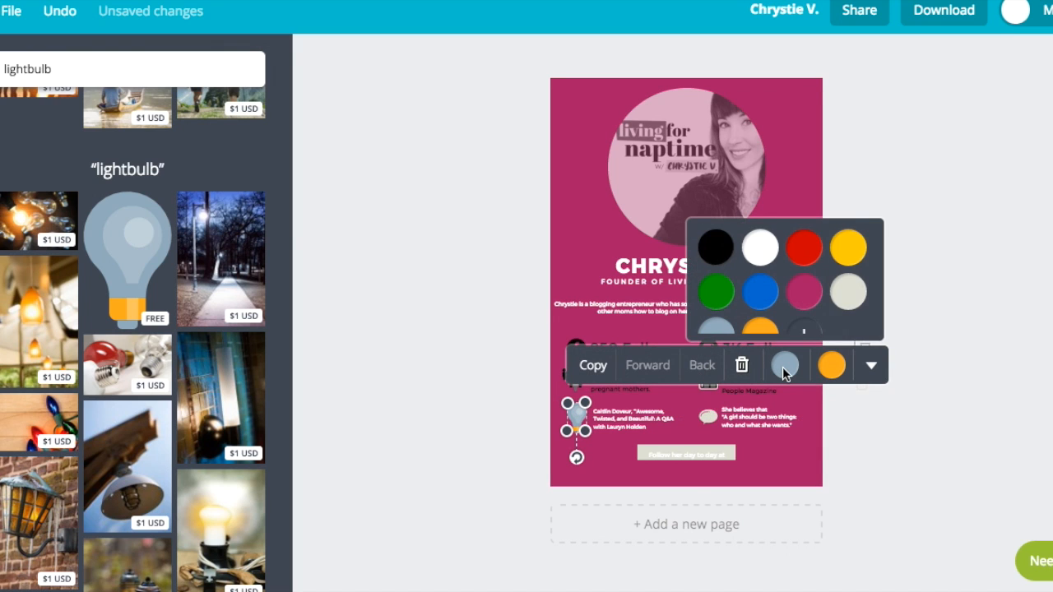
{"action": "left_click", "coordinate": [848, 293]}
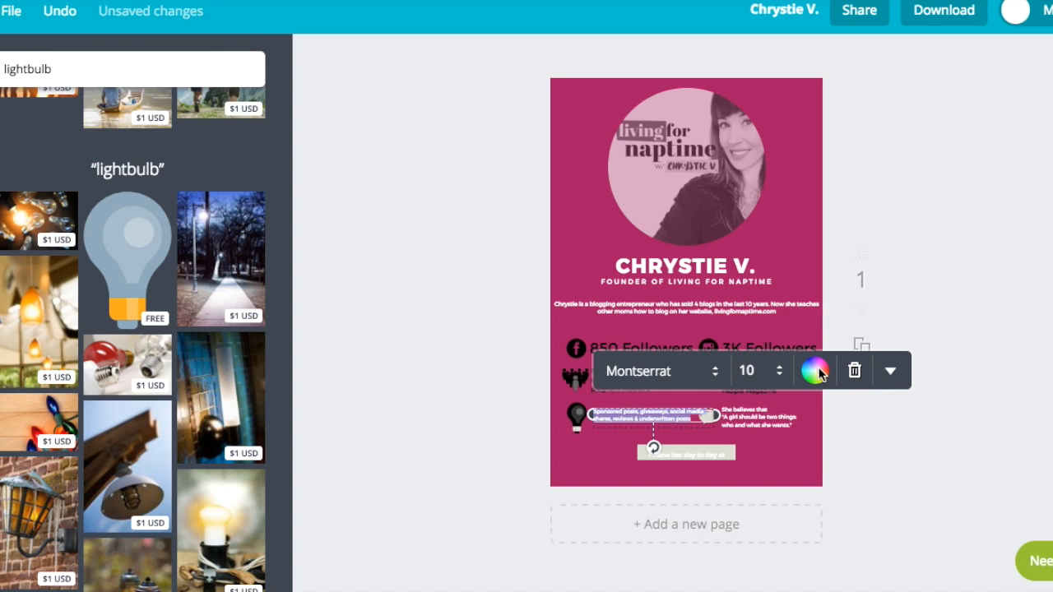
- Rewrite the services blurb about sponsored posts and giveaways in smaller black text
{"action": "left_click", "coordinate": [815, 370]}
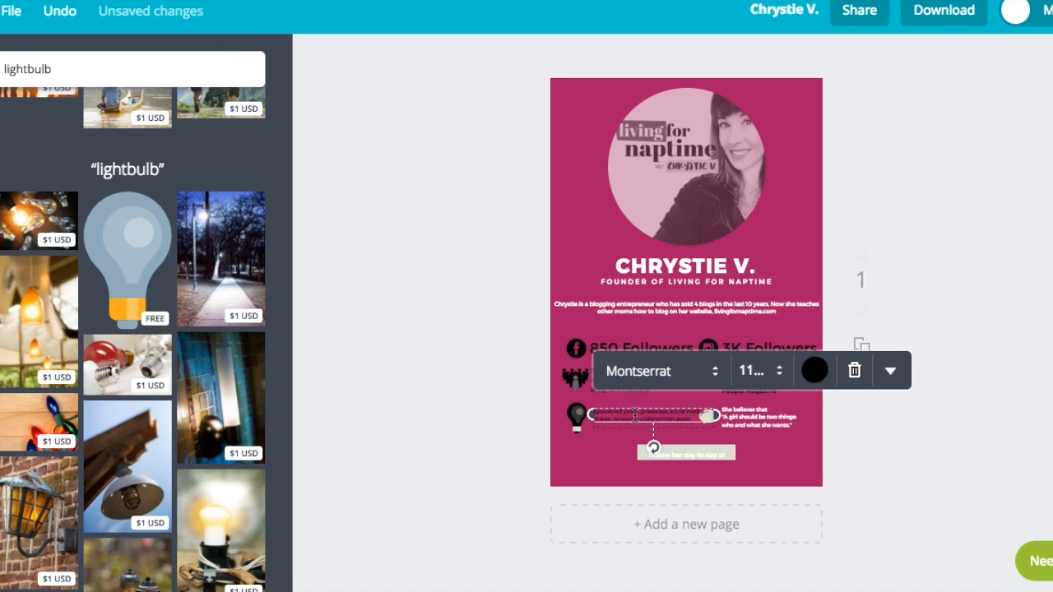
{"action": "left_click", "coordinate": [778, 375]}
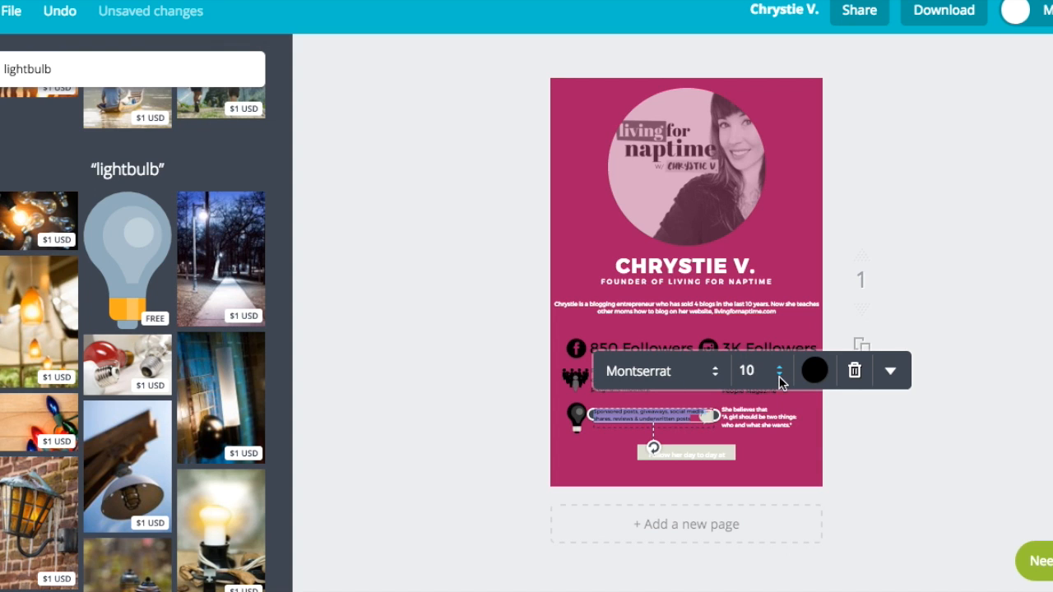
{"action": "left_click", "coordinate": [779, 364]}
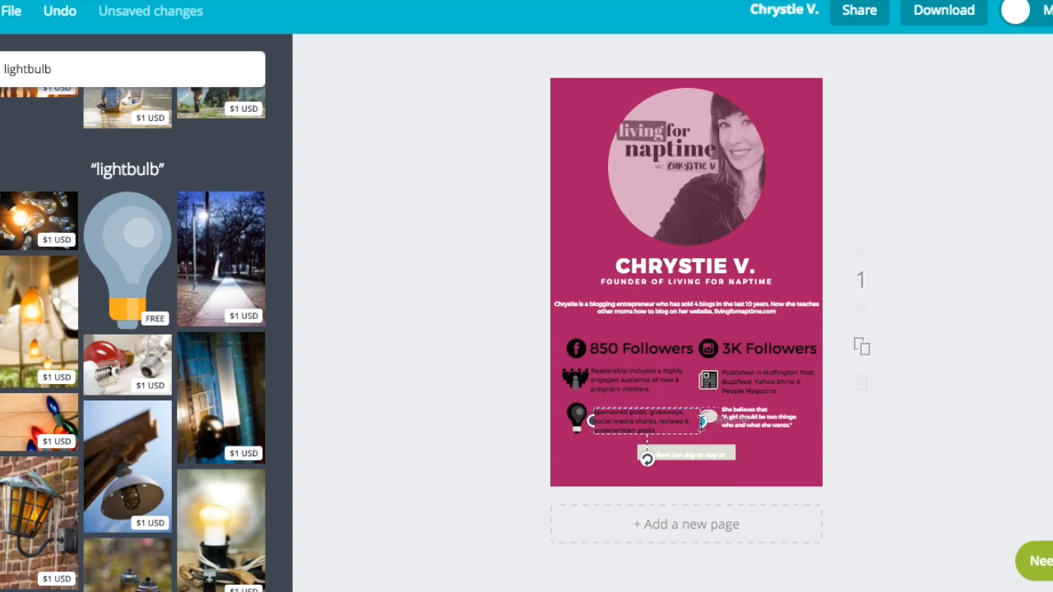
{"action": "left_click", "coordinate": [650, 421]}
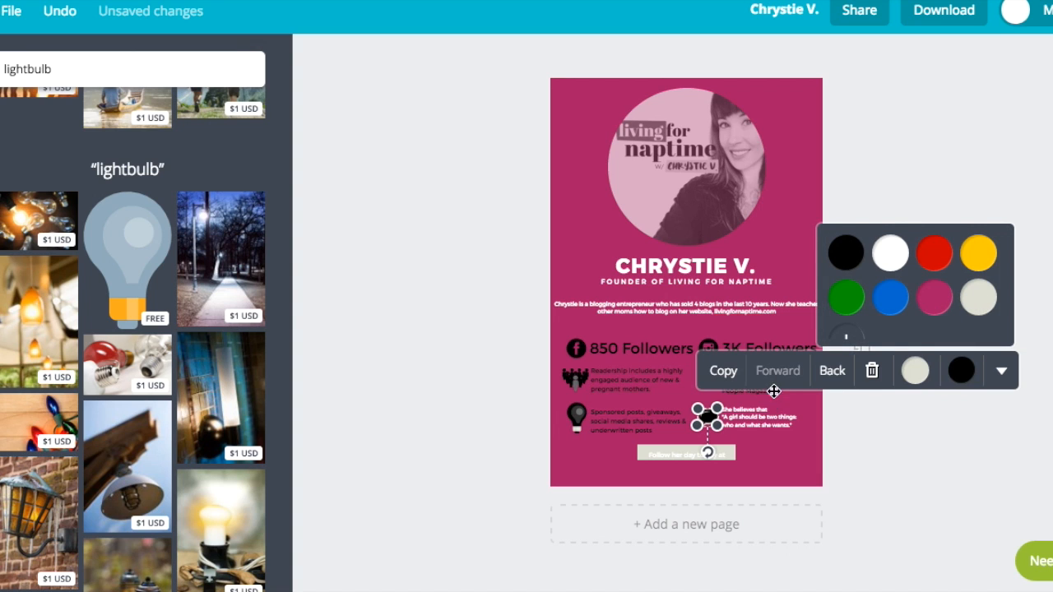
- Colour the speech-bubble icon black and adjust the contact-inquiry text size
{"action": "left_click", "coordinate": [743, 414]}
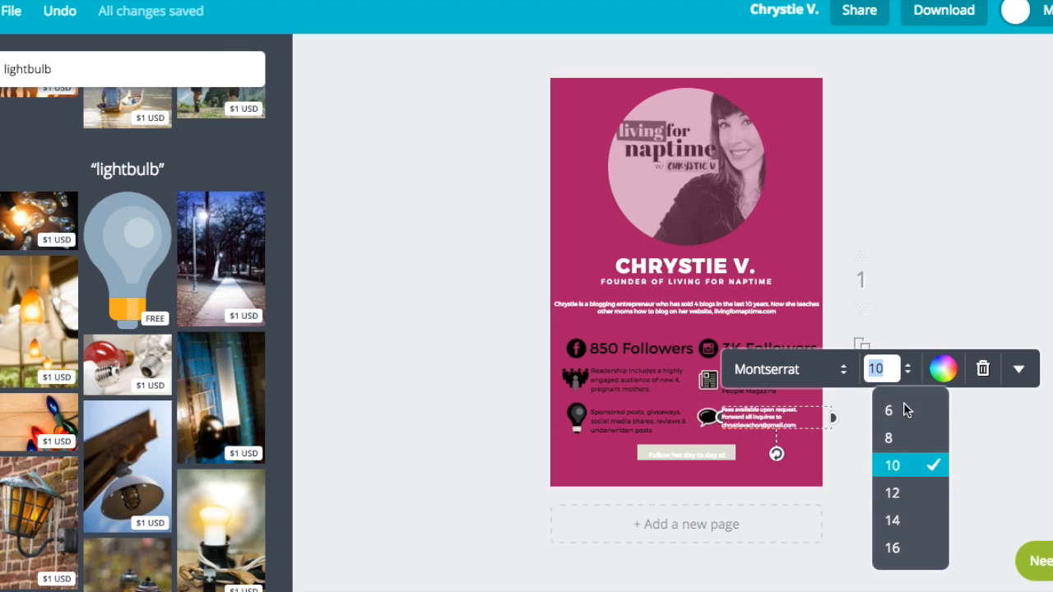
{"action": "left_click", "coordinate": [891, 493]}
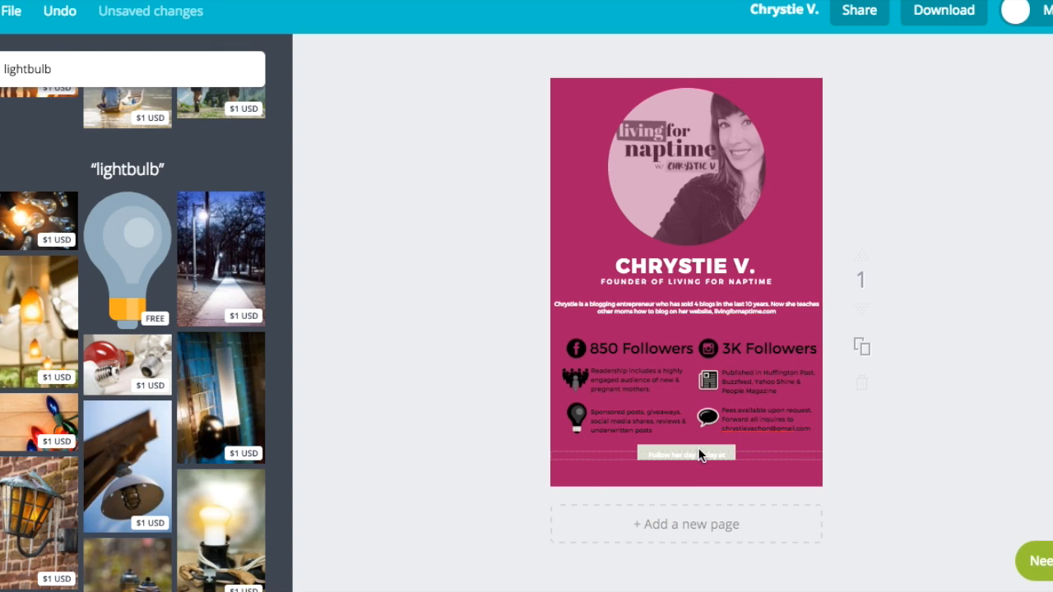
- Recolour the follow-line banner pink and line up three social icons in a row beneath it
{"action": "left_click", "coordinate": [684, 454]}
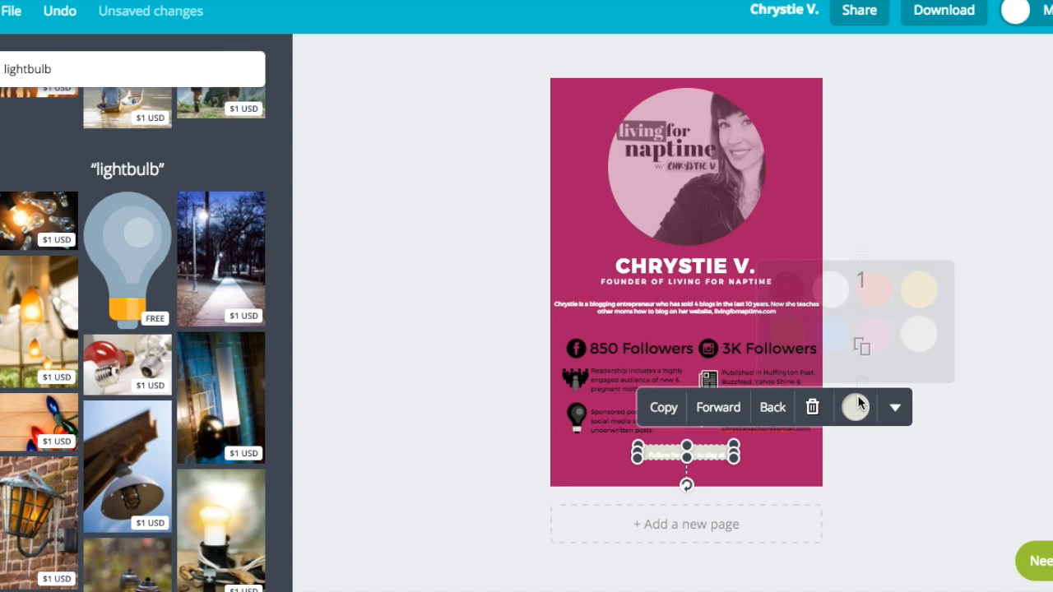
{"action": "left_click", "coordinate": [856, 406]}
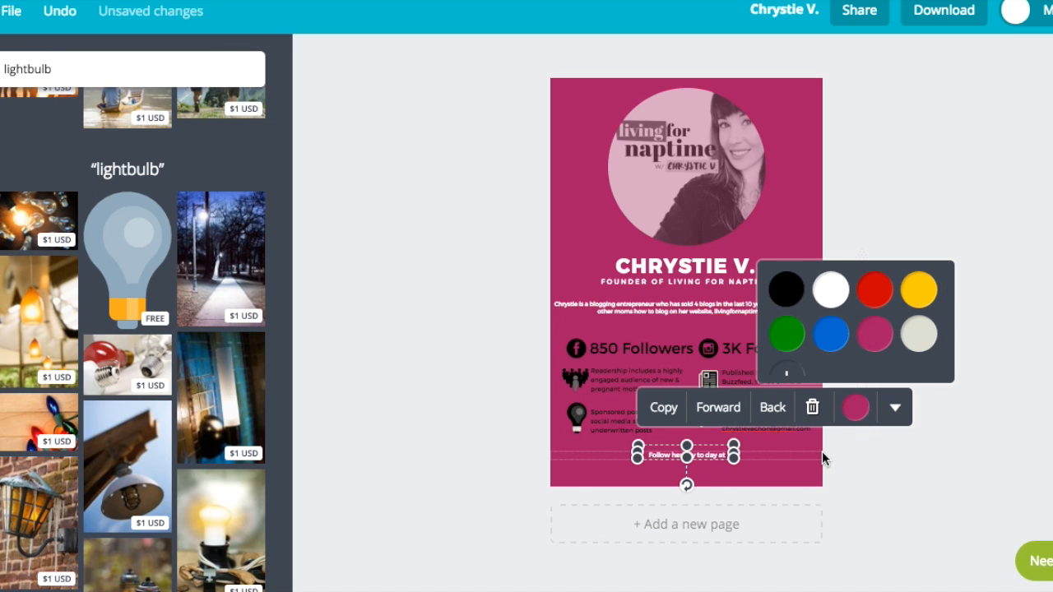
{"action": "left_click", "coordinate": [657, 480]}
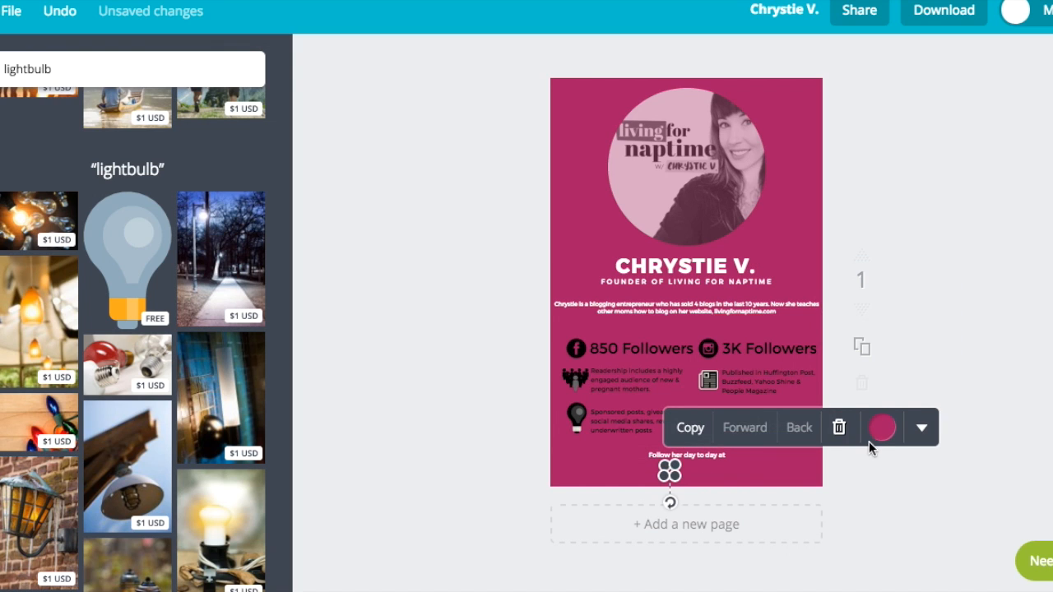
{"action": "left_click", "coordinate": [881, 427]}
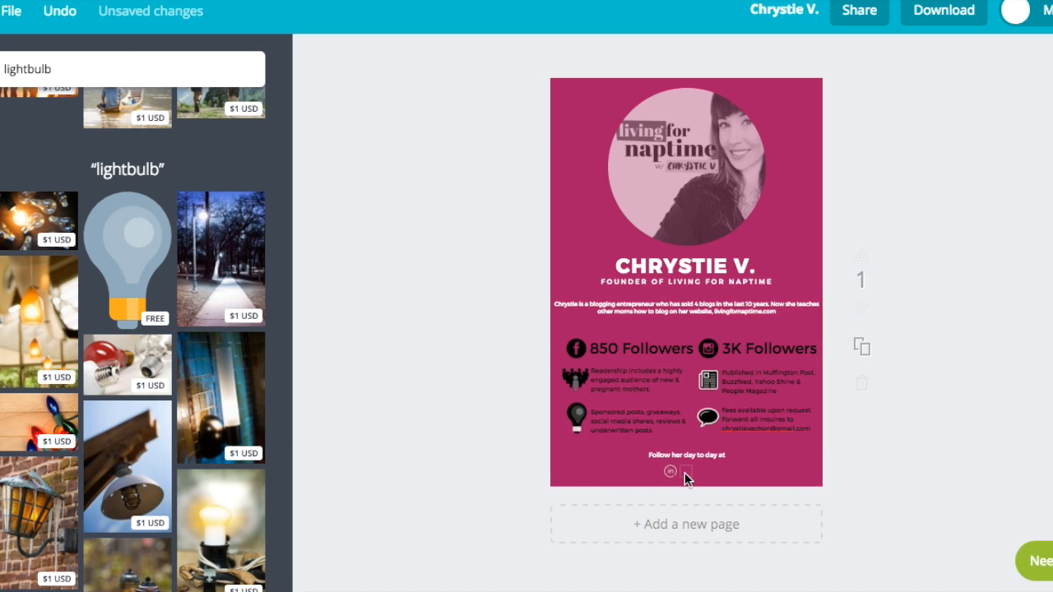
{"action": "left_click", "coordinate": [686, 477]}
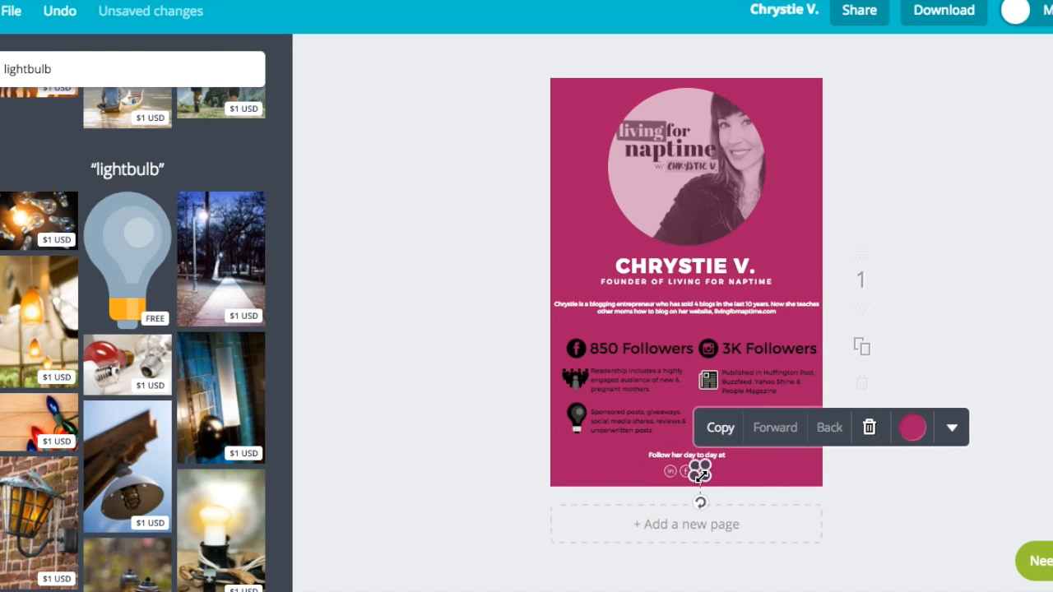
{"action": "left_click", "coordinate": [911, 428]}
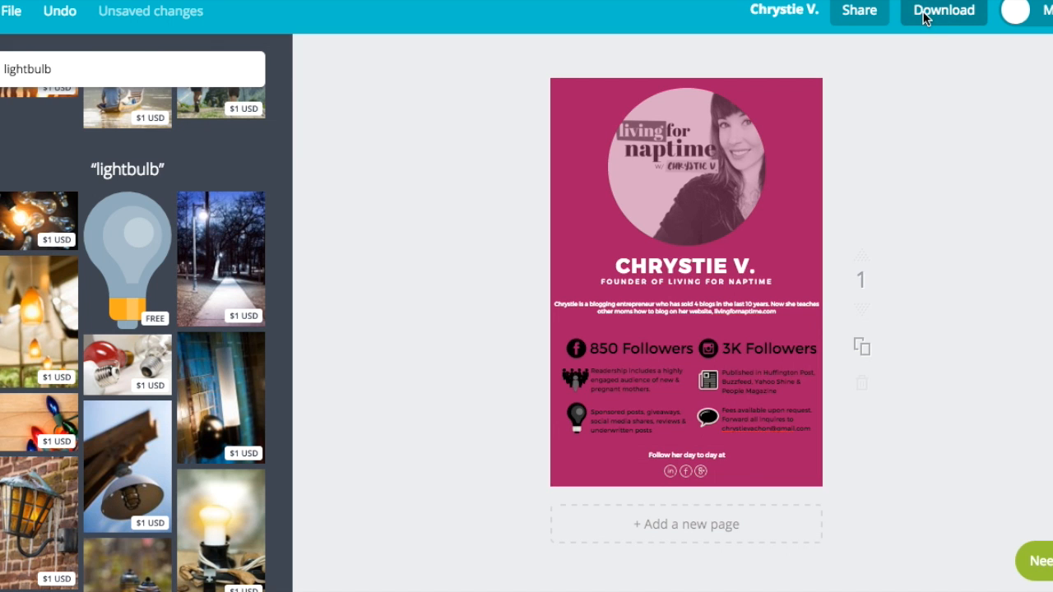
- Download the finished media kit as a PDF: standard
{"action": "left_click", "coordinate": [942, 11]}
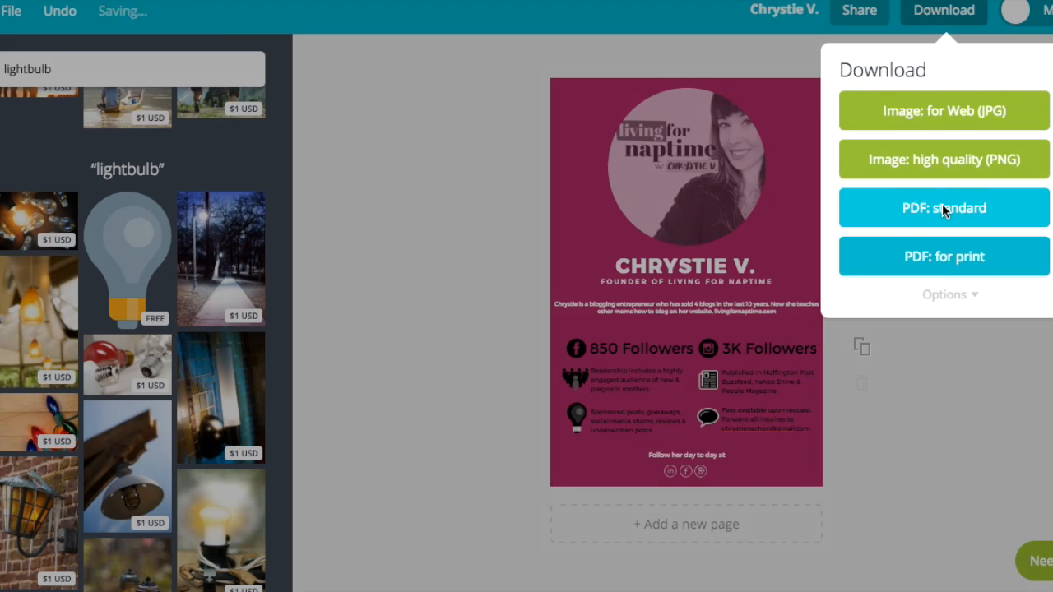
{"action": "left_click", "coordinate": [944, 207]}
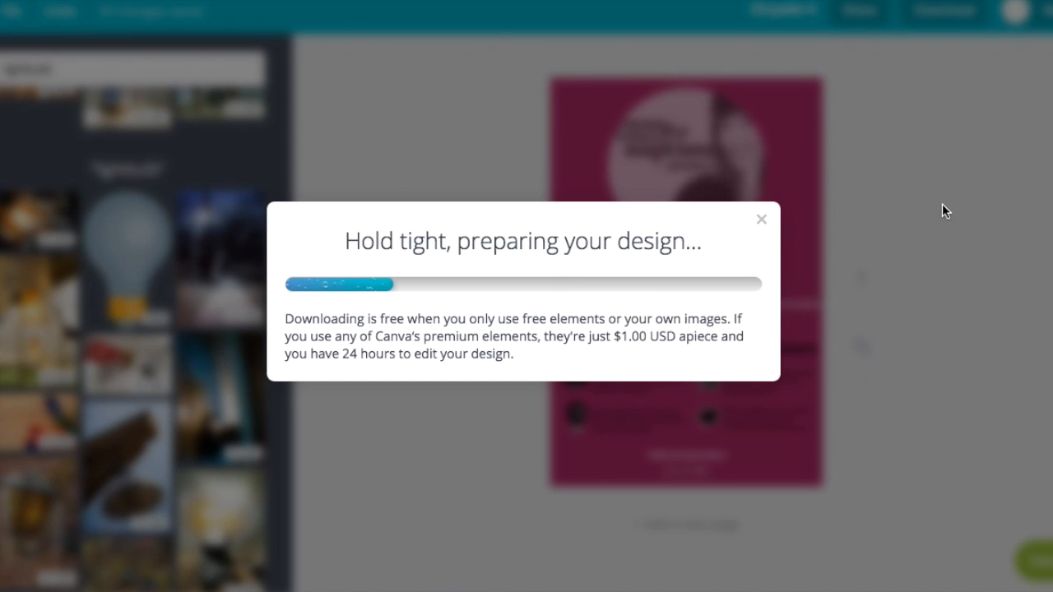